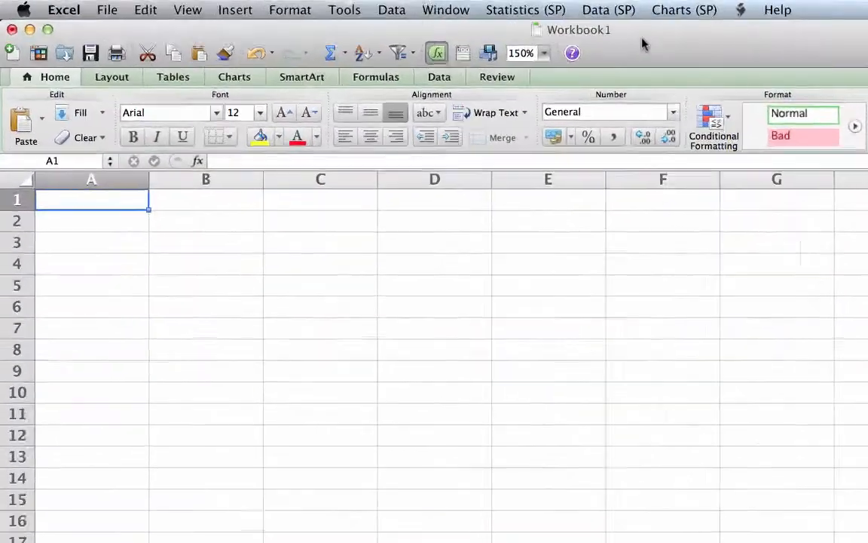
- Enter the QuizScores heading in A1, with the quiz scores down column A to row 28
text(Qu)
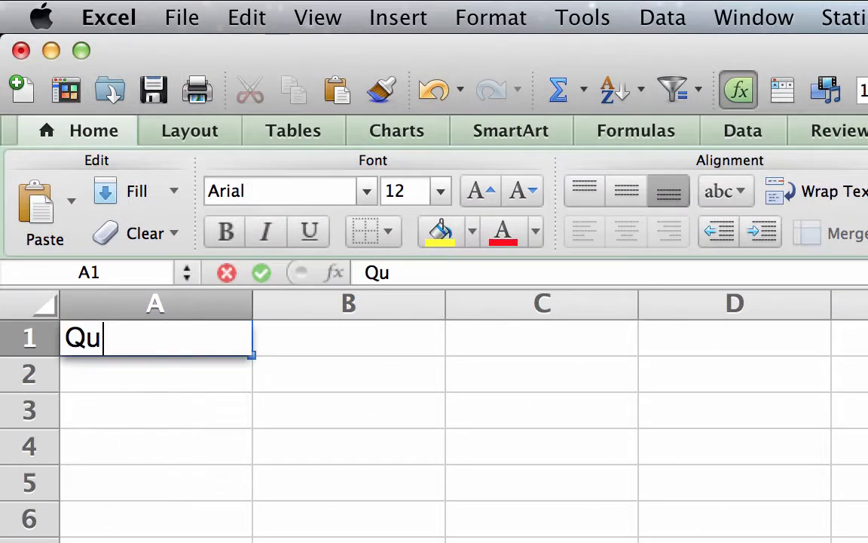
text(izScore)
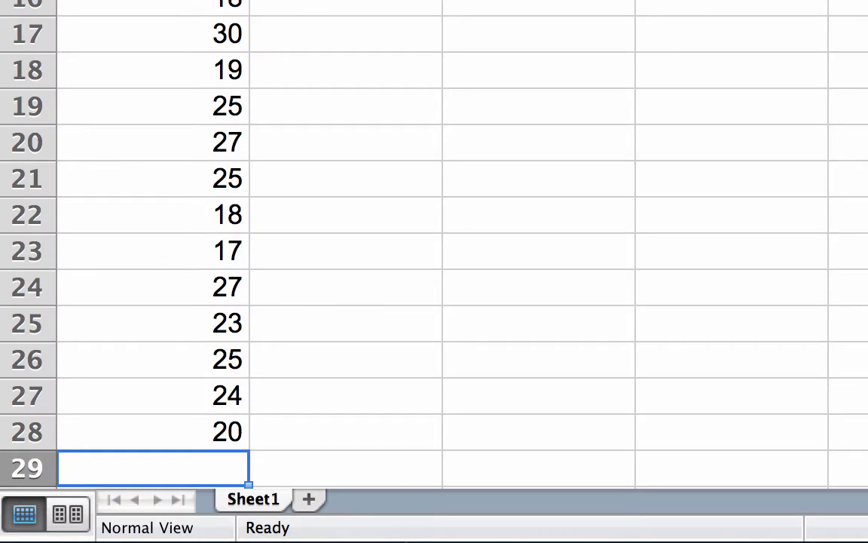
mouse_move(214, 473)
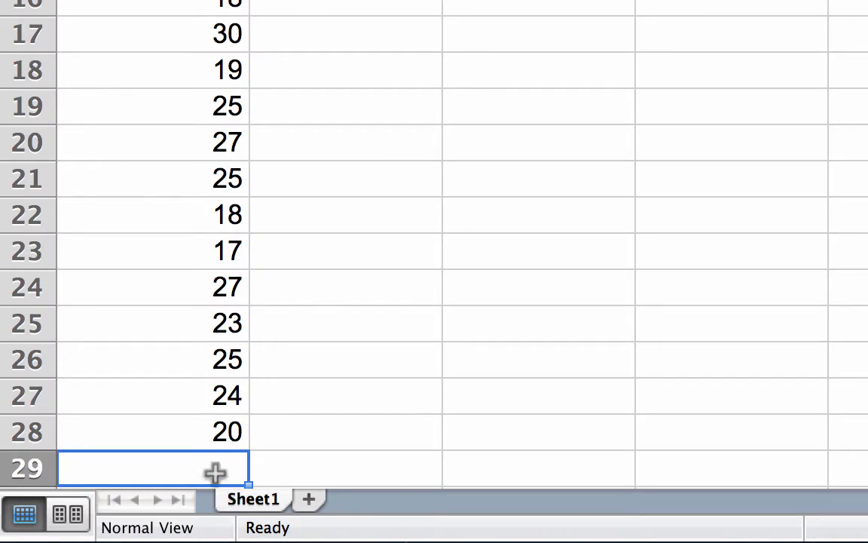
- Copy the whole QuizScores column A on Sheet1
click(330, 499)
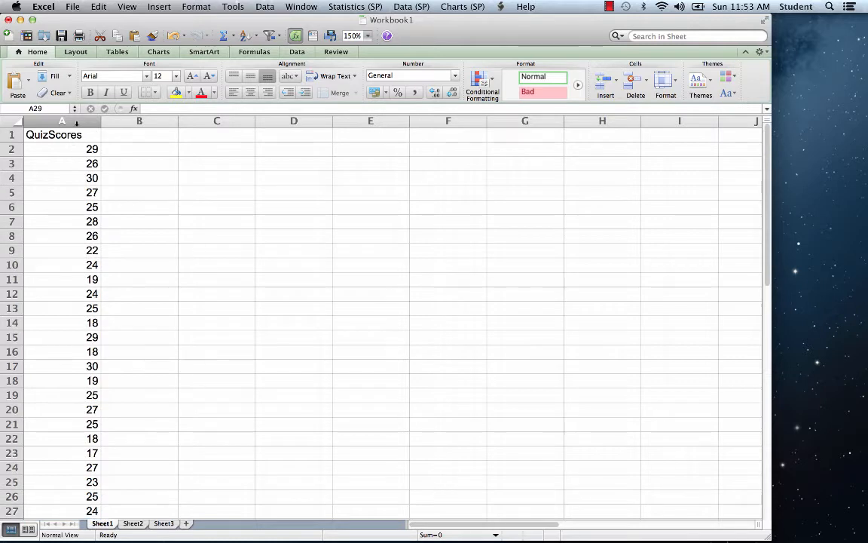
click(62, 120)
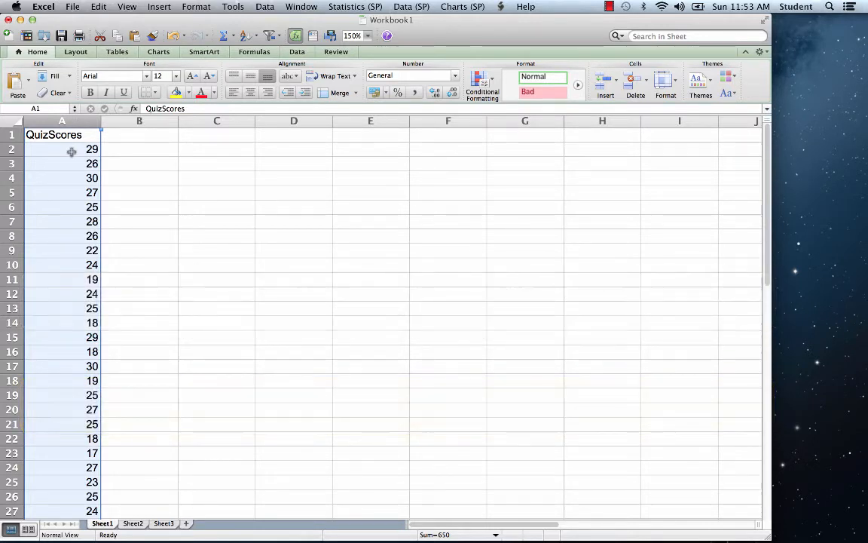
right_click(71, 151)
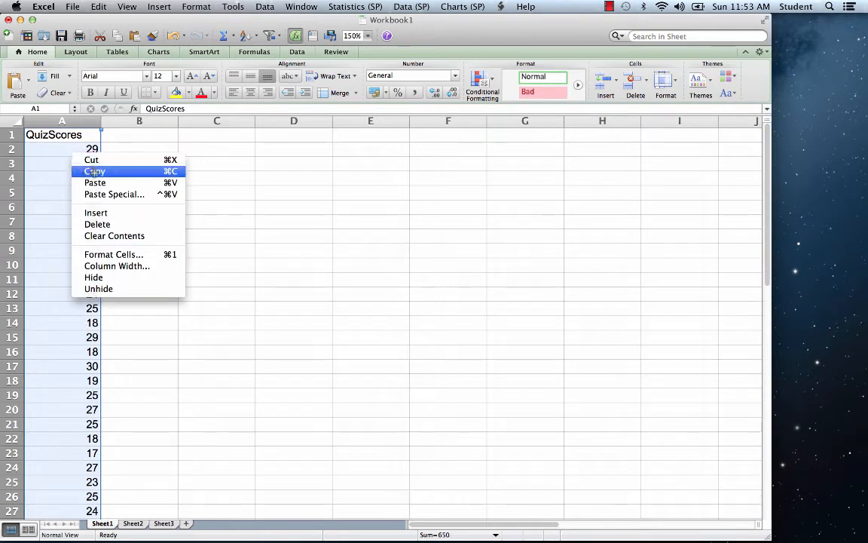
click(94, 171)
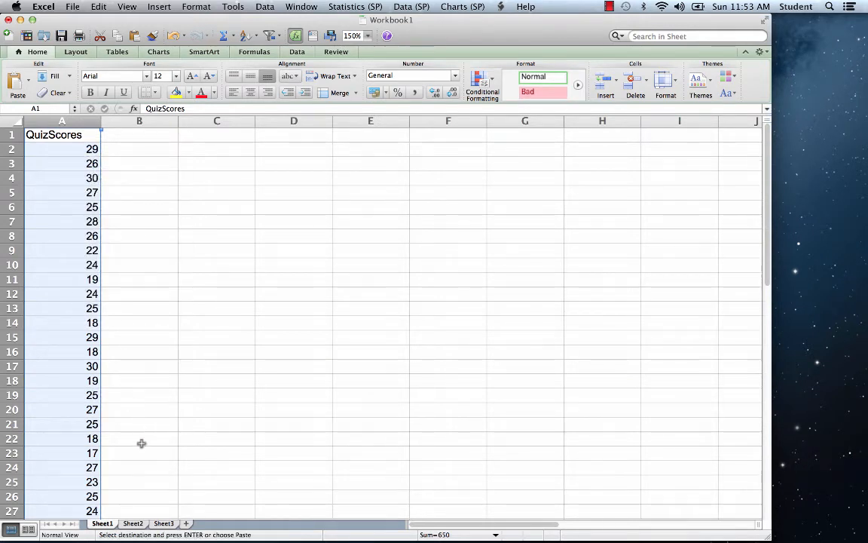
- On Sheet2 at 150% zoom, paste the scores into column A
click(133, 523)
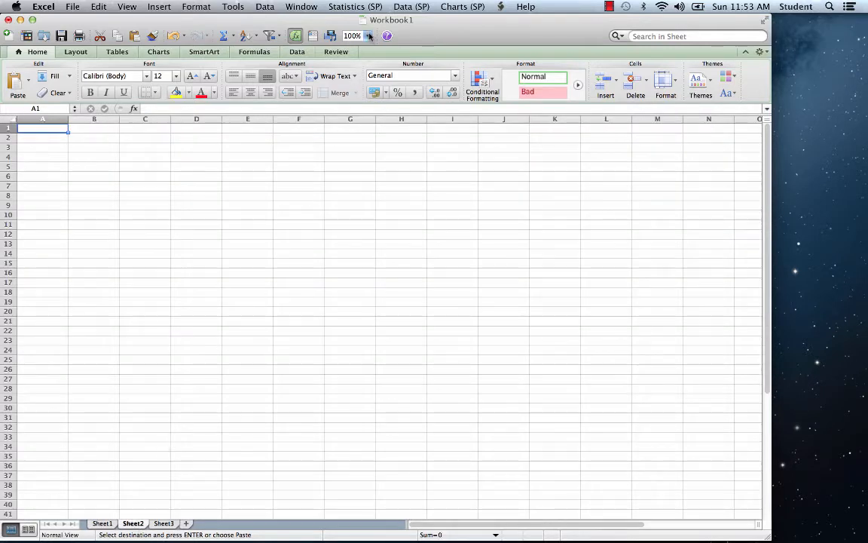
click(369, 35)
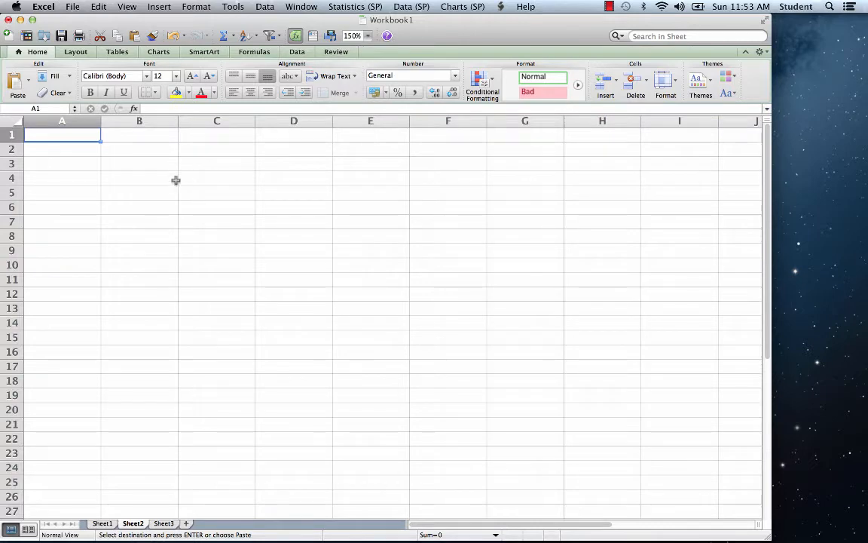
click(62, 121)
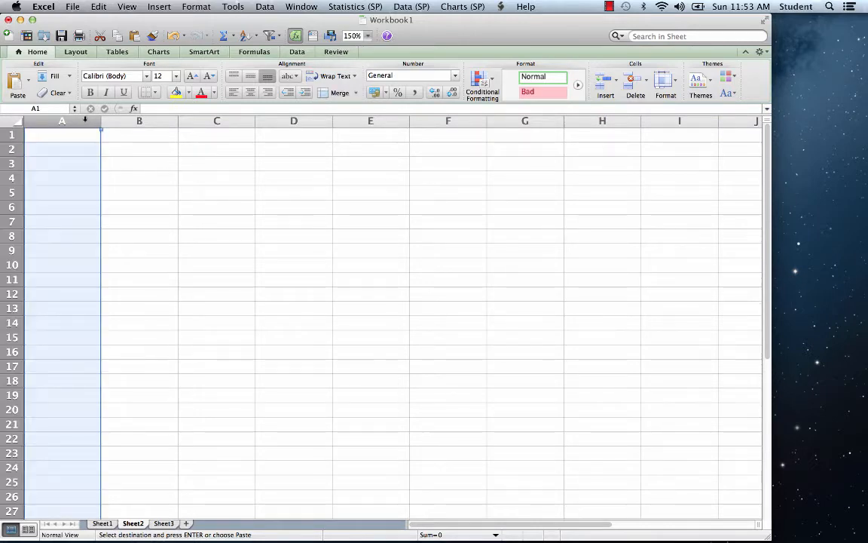
right_click(62, 149)
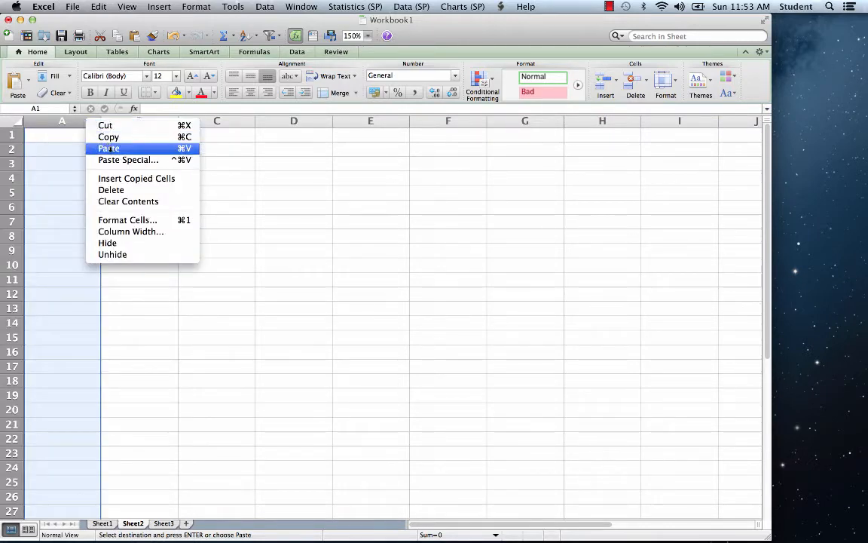
click(109, 148)
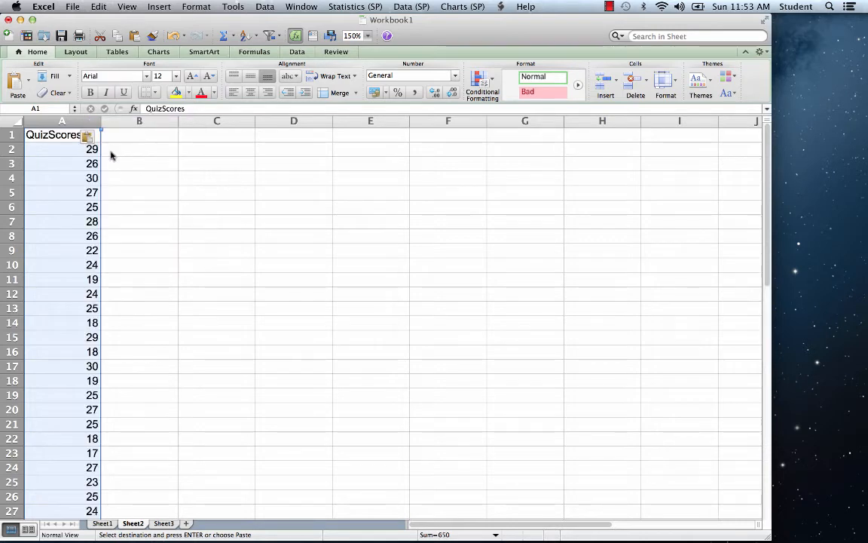
- Type headings X, Y, X2, Y2, X-Y and XY across A1:F1 and select the header row
click(139, 148)
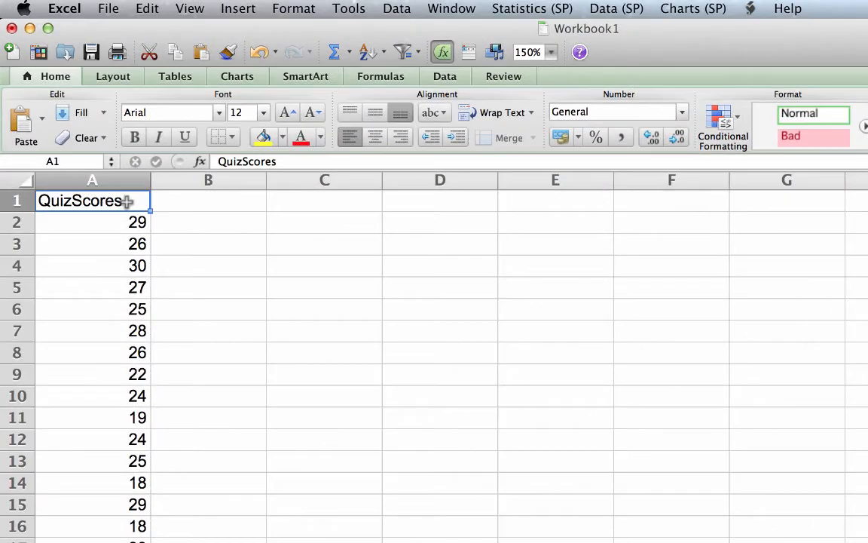
text(X)
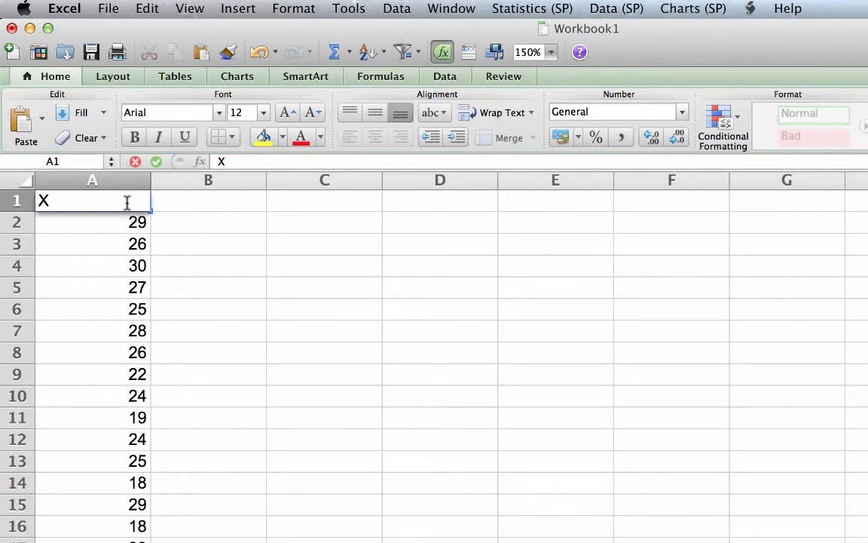
click(208, 200)
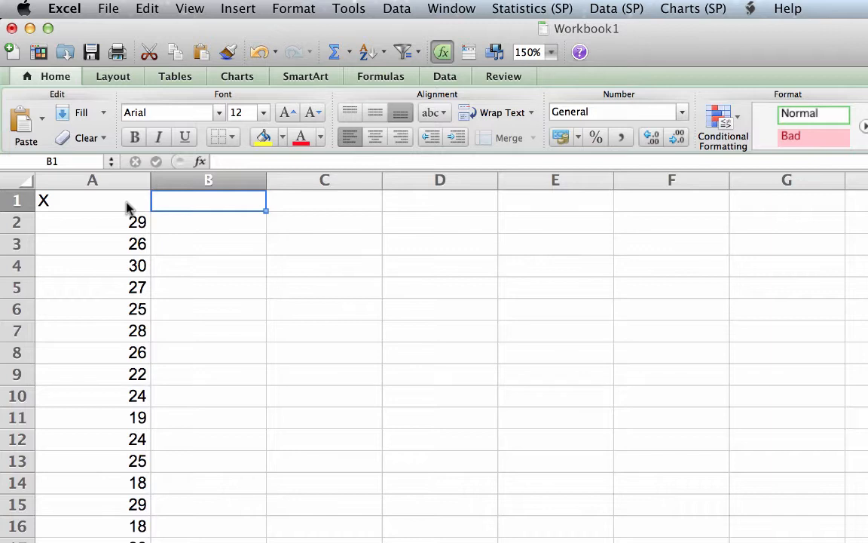
text(Y)
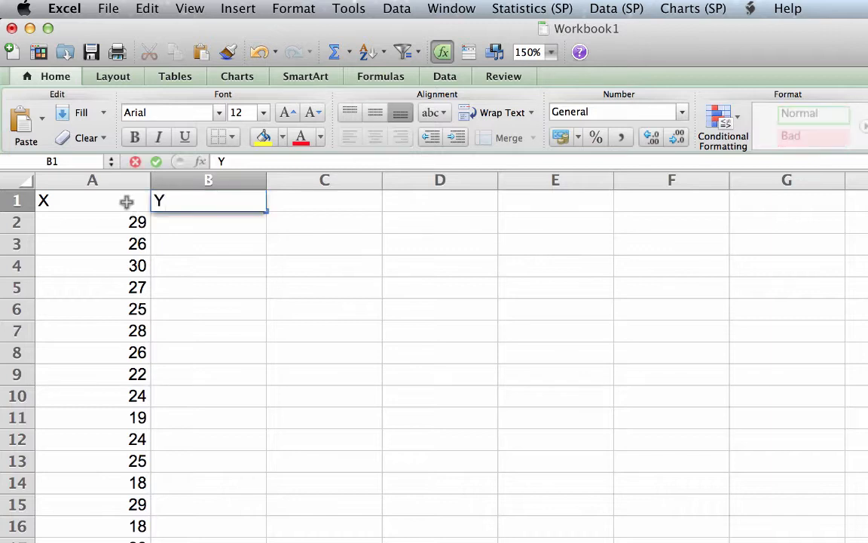
click(325, 200)
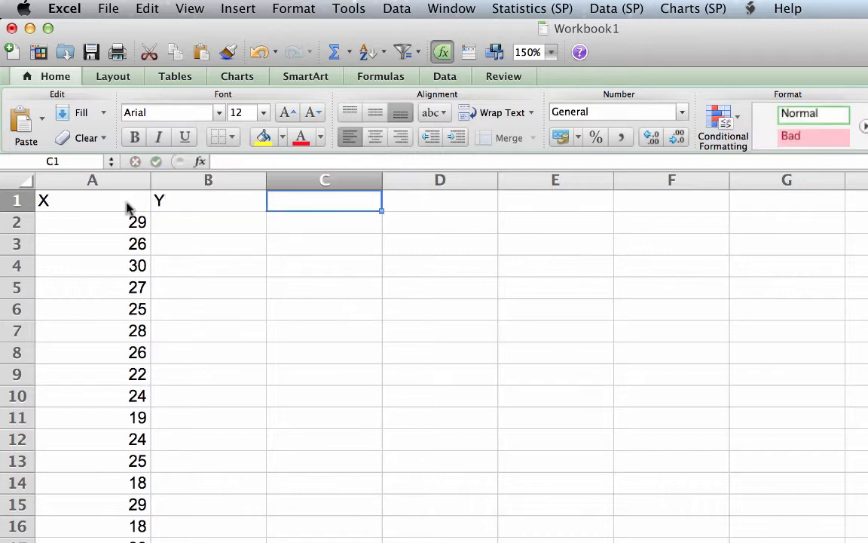
text(X2)
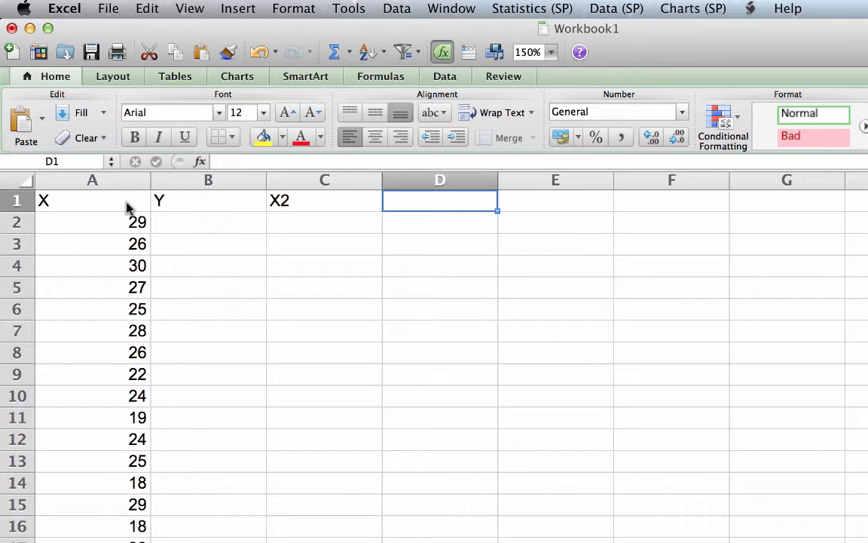
text(Y)
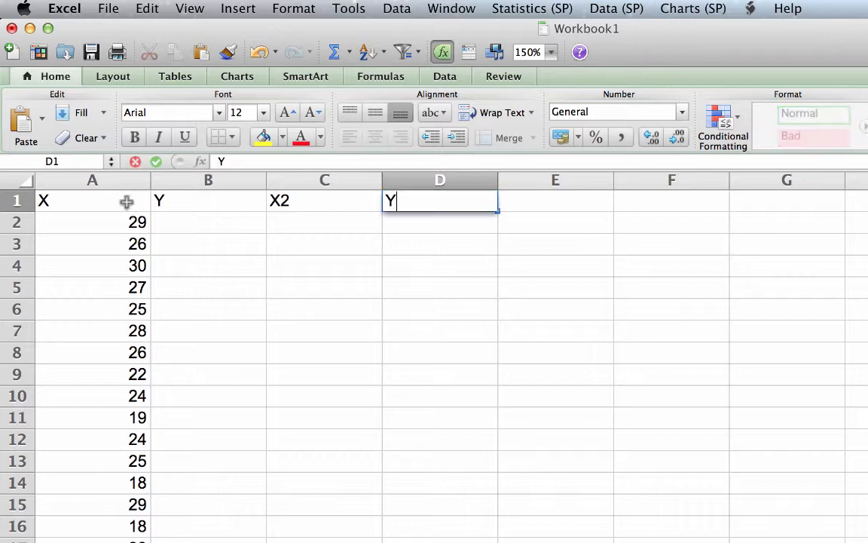
text(2)
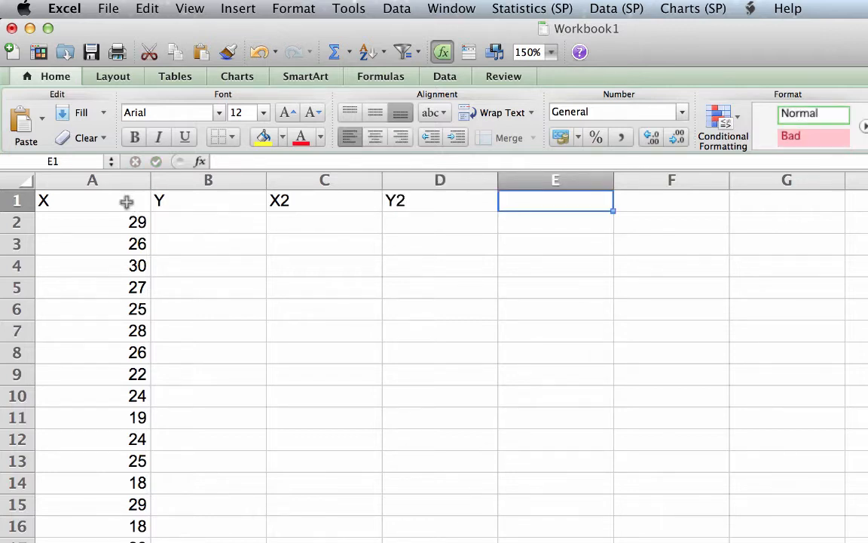
text(X-Y)
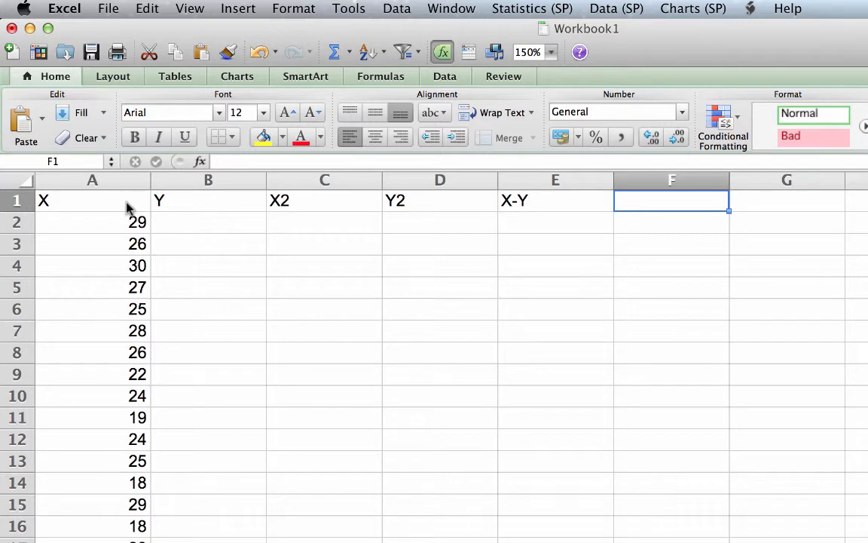
text(XY)
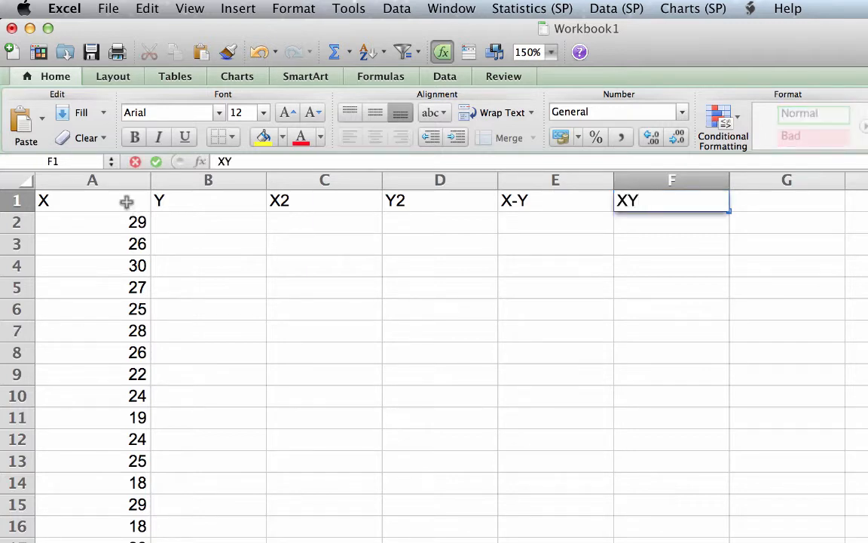
click(787, 200)
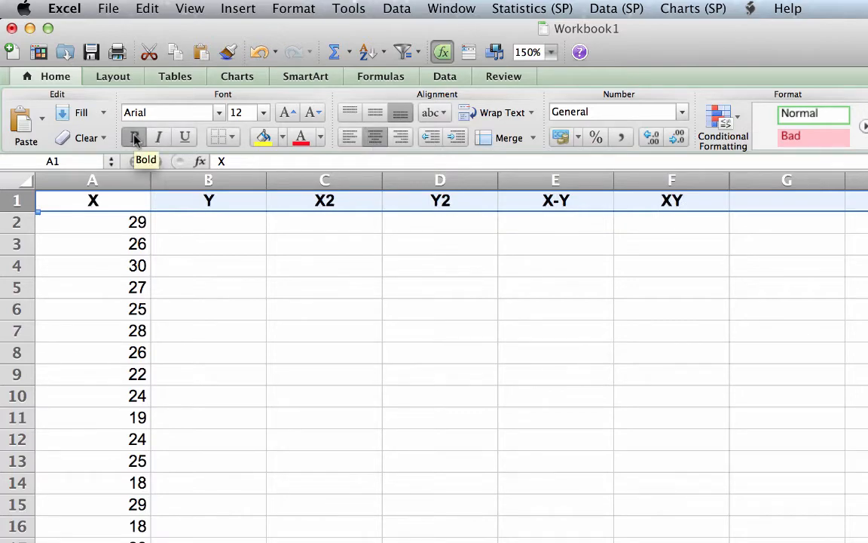
- Cut scores A16:A29, paste them starting at B2, and enter 23 in B15
click(134, 137)
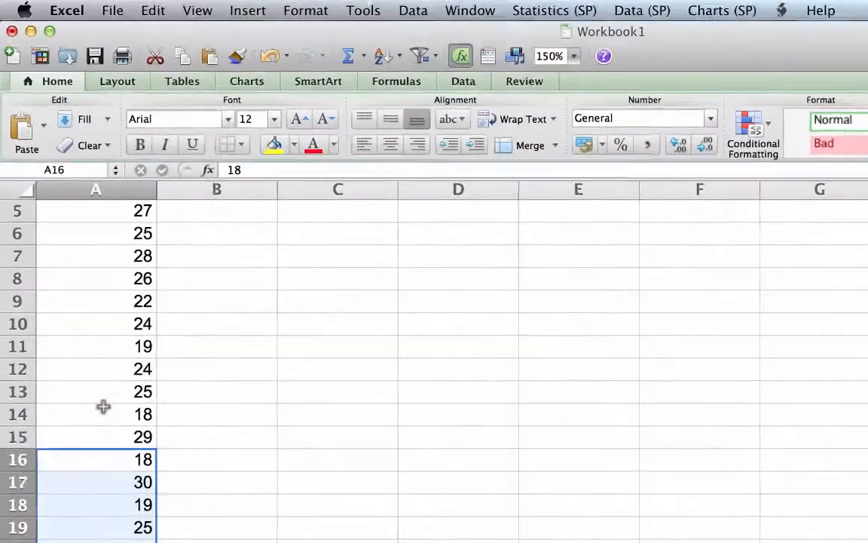
click(143, 10)
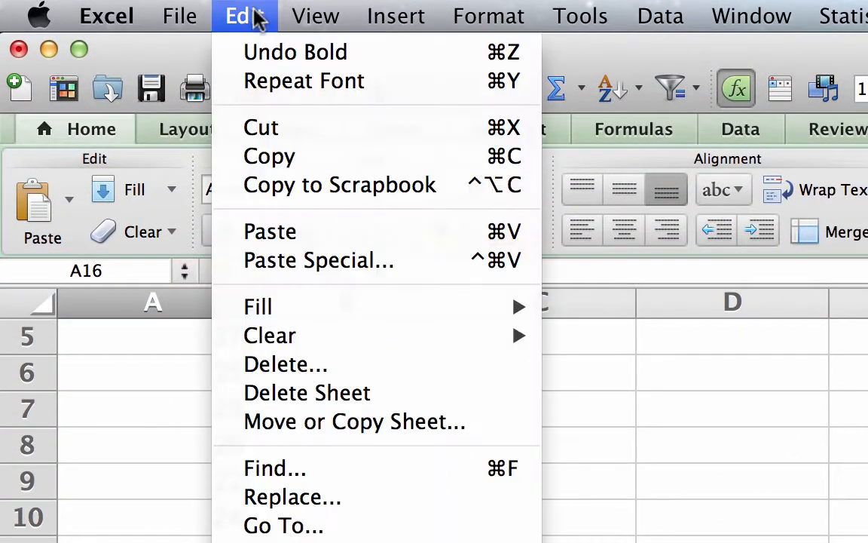
mouse_move(316, 136)
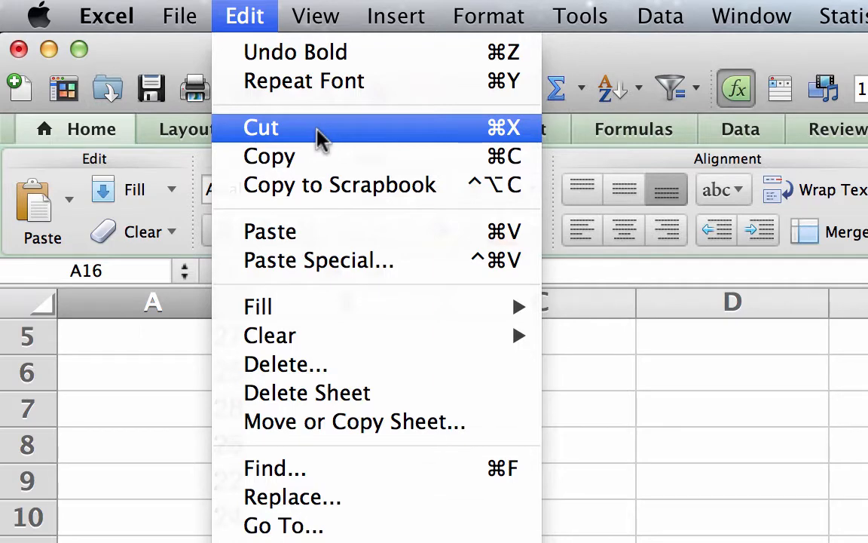
click(261, 128)
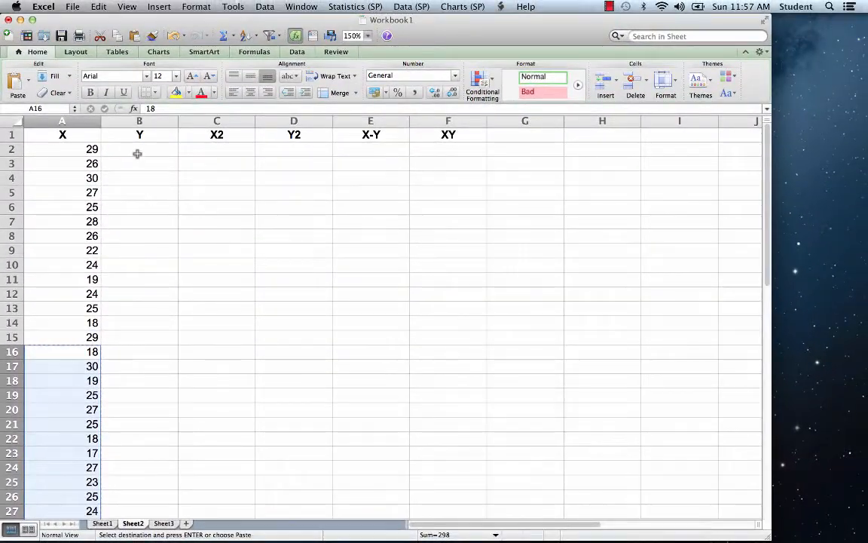
click(98, 7)
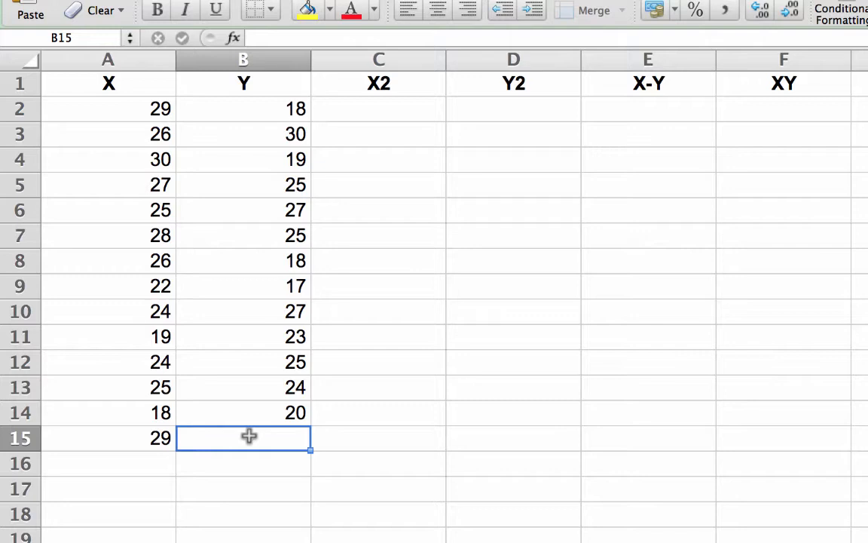
text(23)
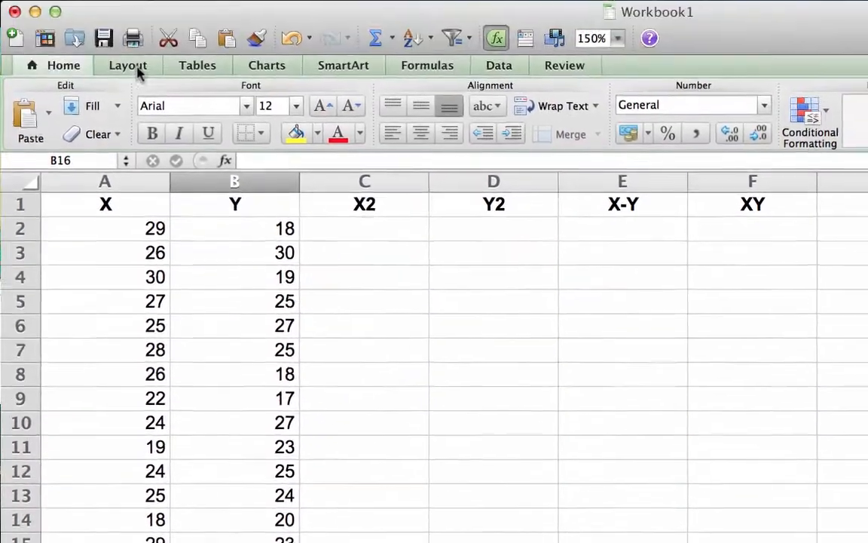
- Save the workbook to the Desktop under the name QuizScores
click(122, 11)
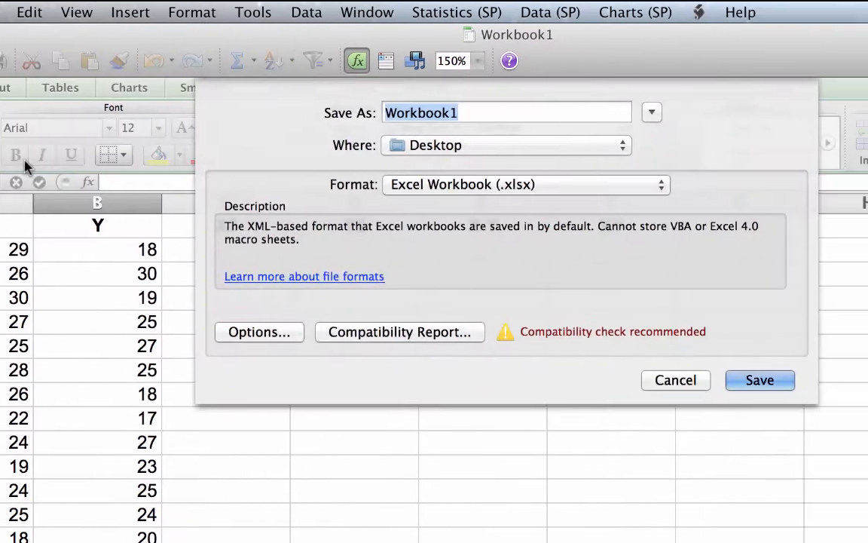
click(505, 145)
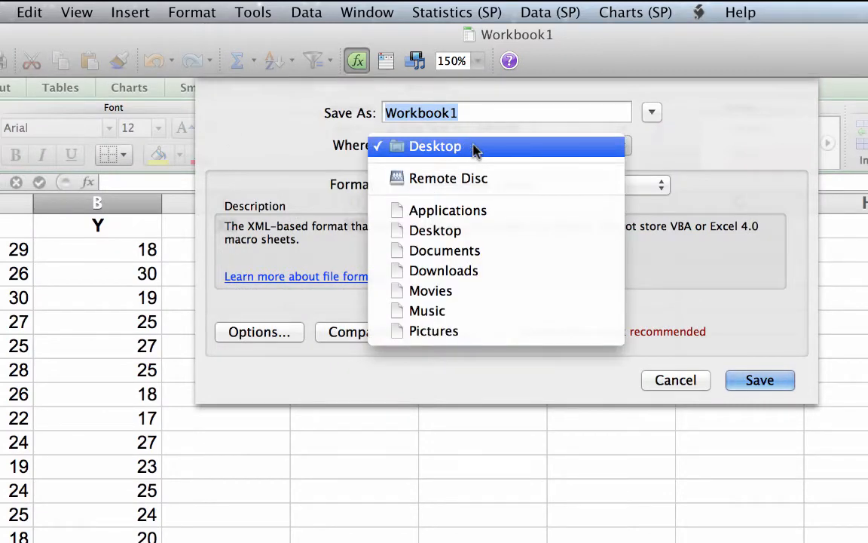
click(435, 146)
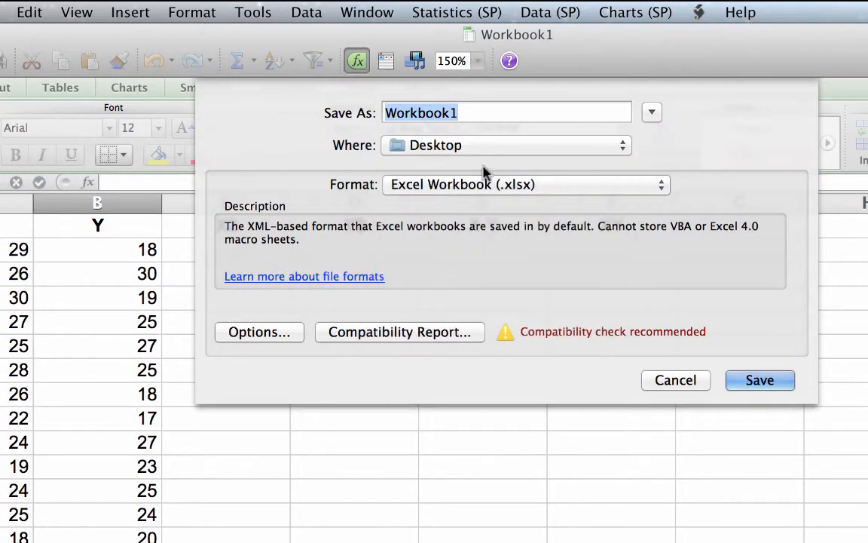
text(QuizScor)
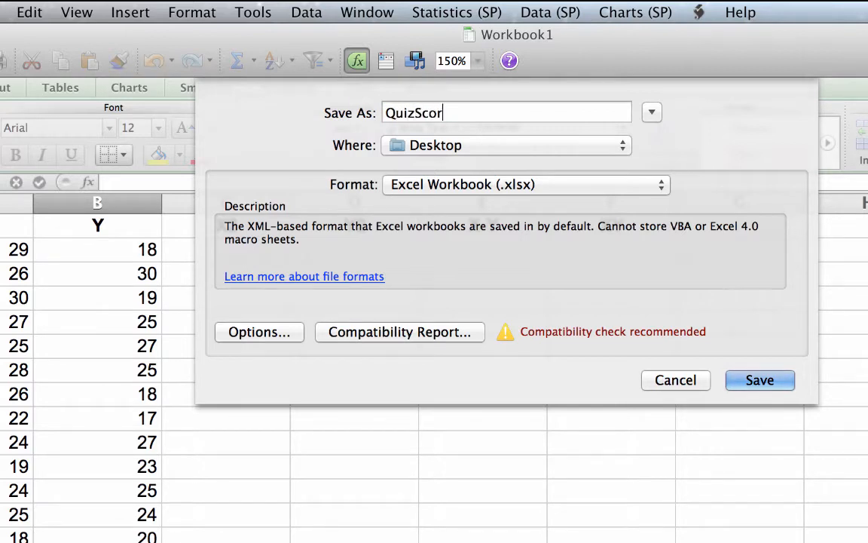
text(es)
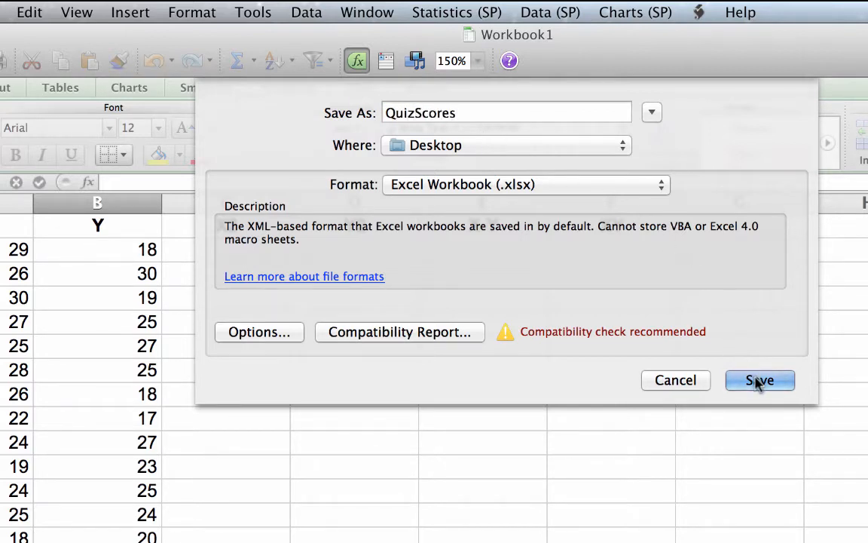
click(760, 380)
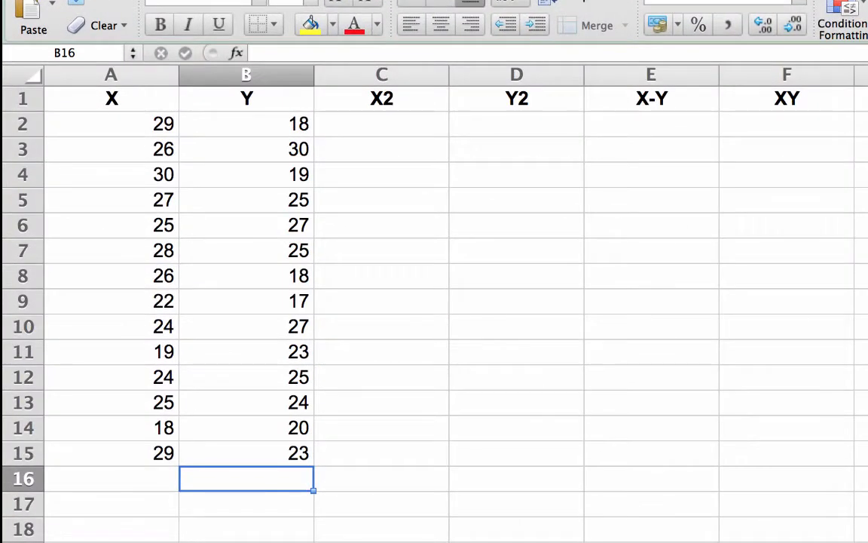
- Enter =A2*A2 in C2 and fill it down to C15
click(381, 124)
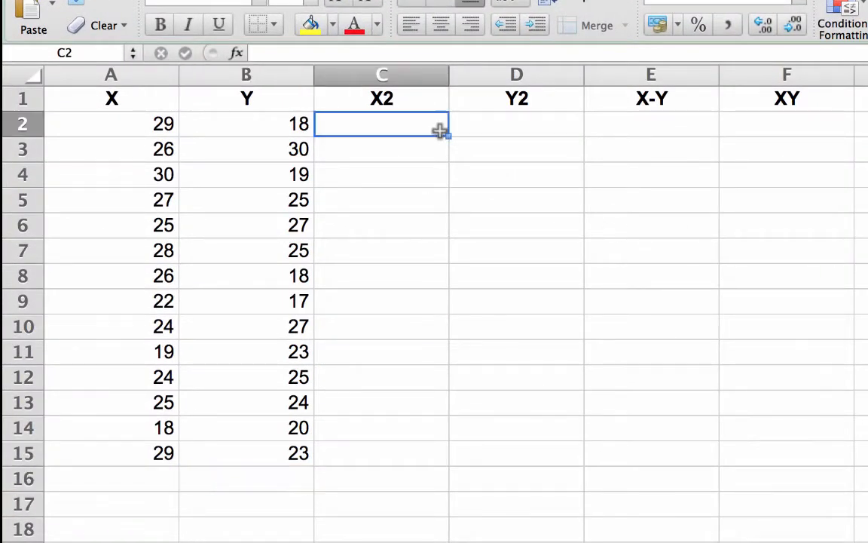
text(=)
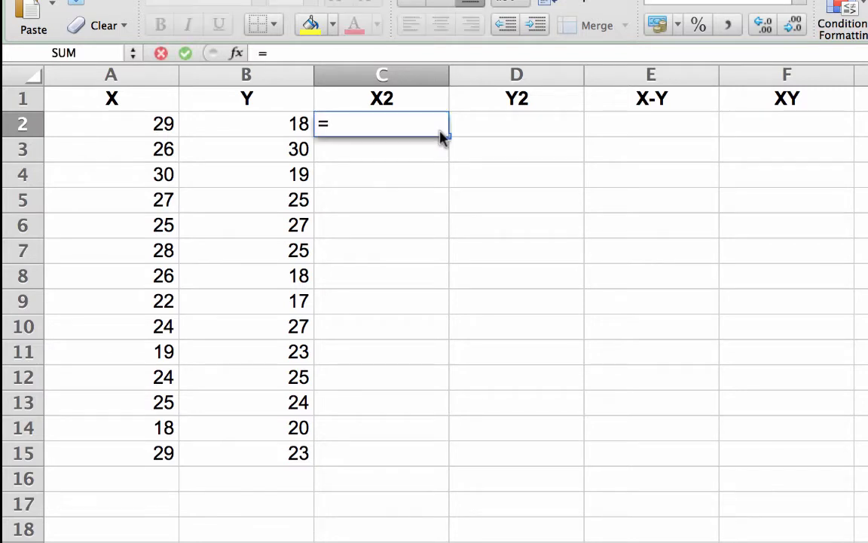
text(AVERAGE)
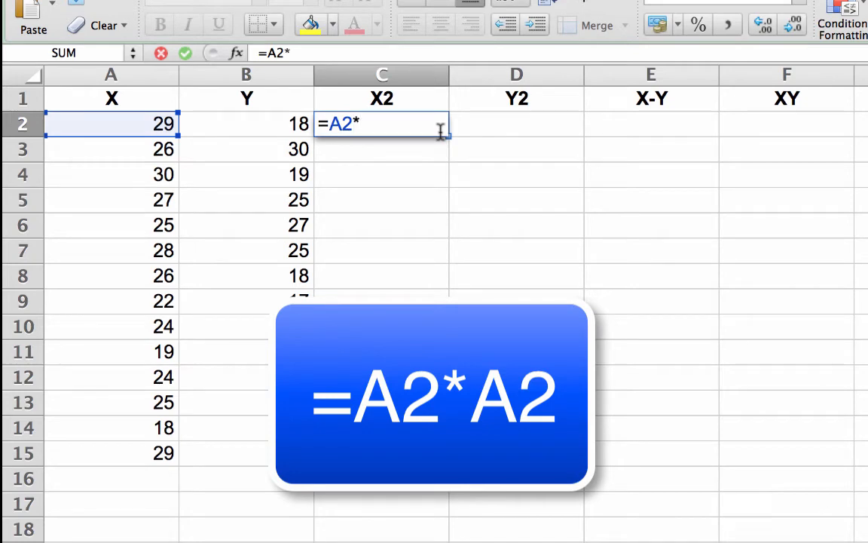
text(A2)
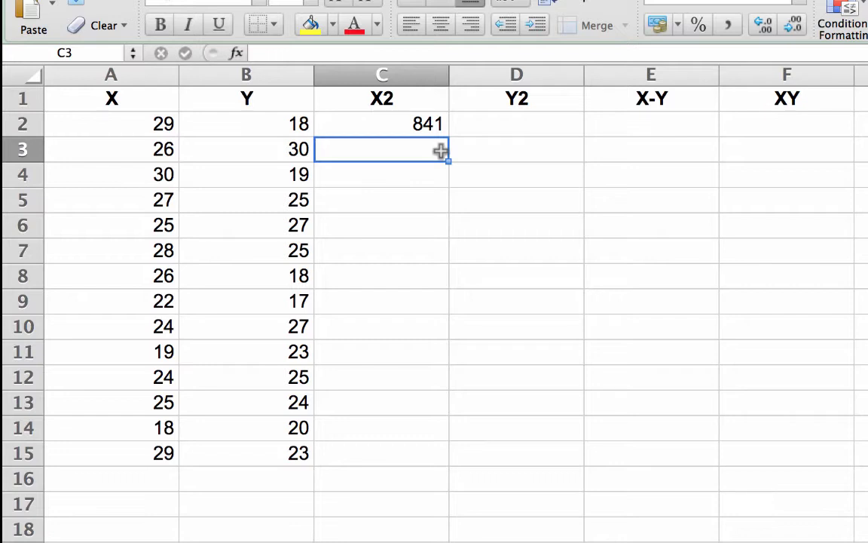
click(381, 124)
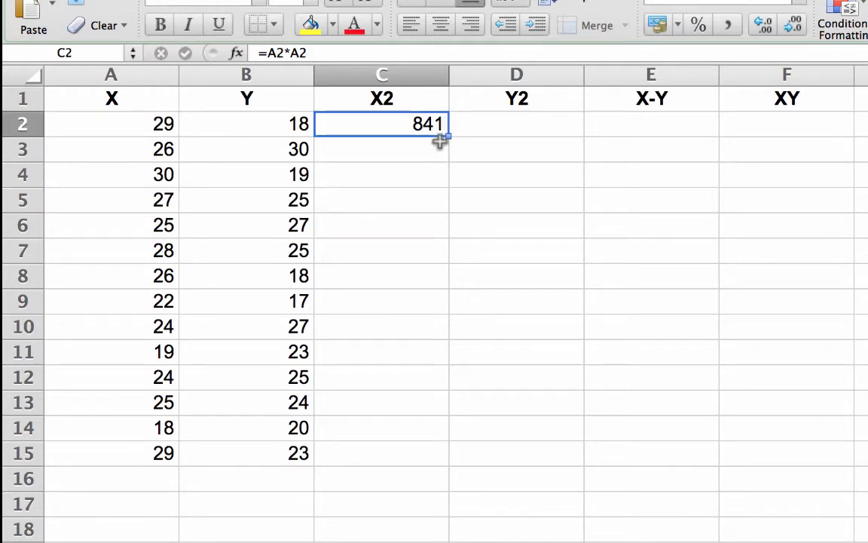
mouse_move(462, 152)
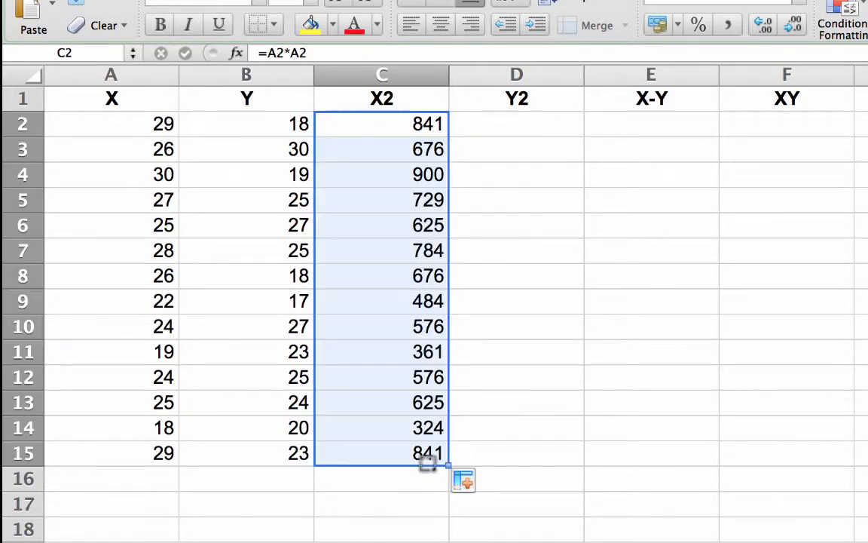
click(382, 478)
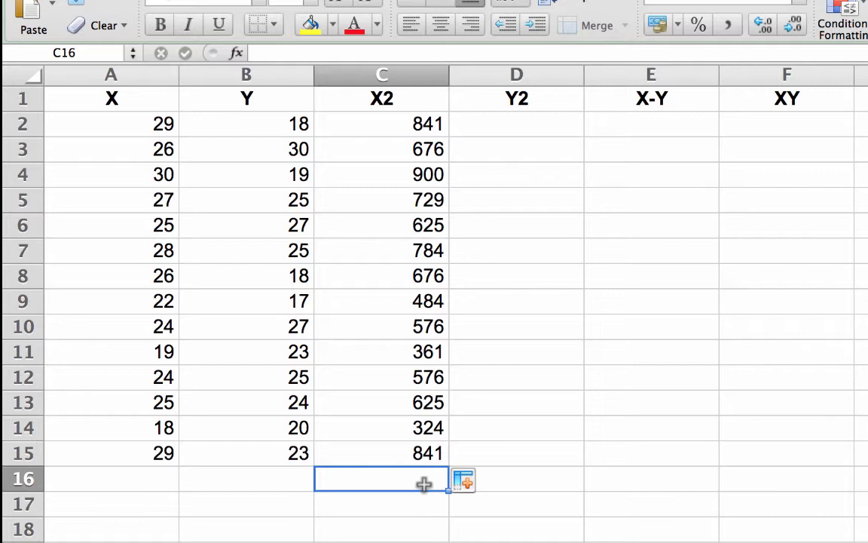
mouse_move(469, 247)
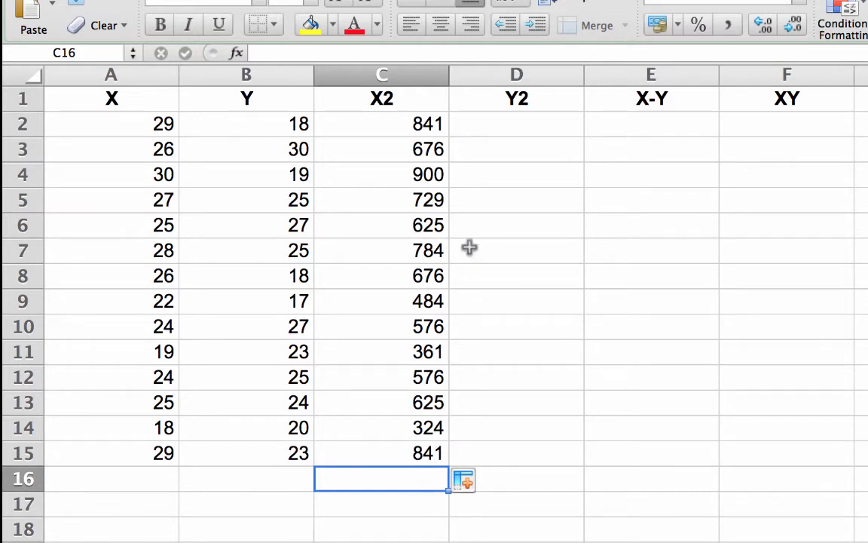
- Enter =B2^2 in D2 and fill it down to D15
click(516, 123)
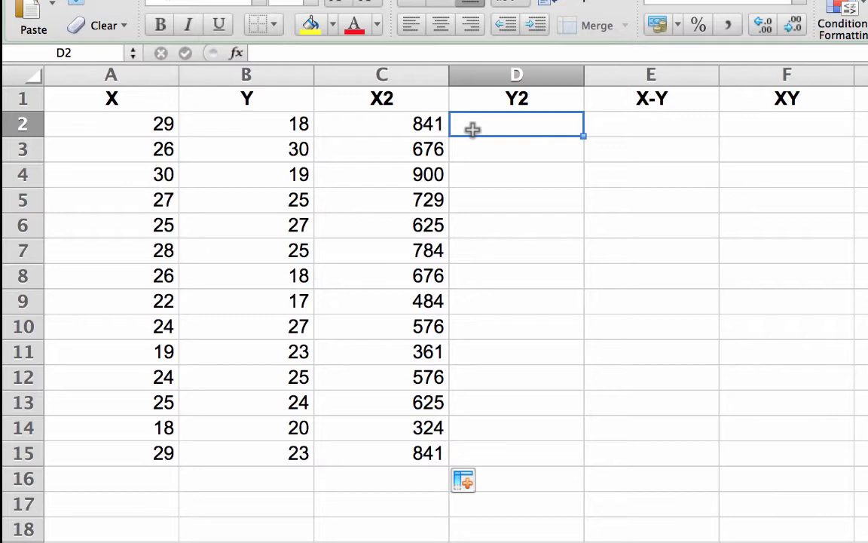
text(=)
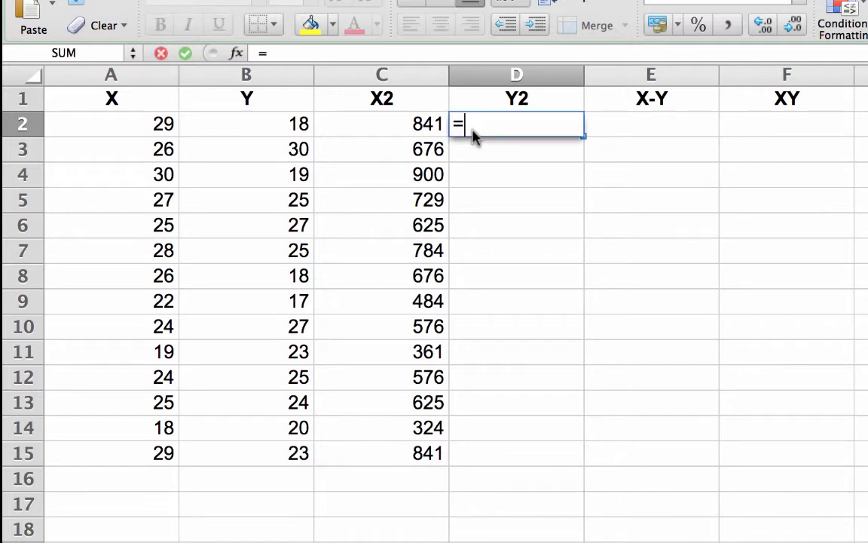
click(246, 149)
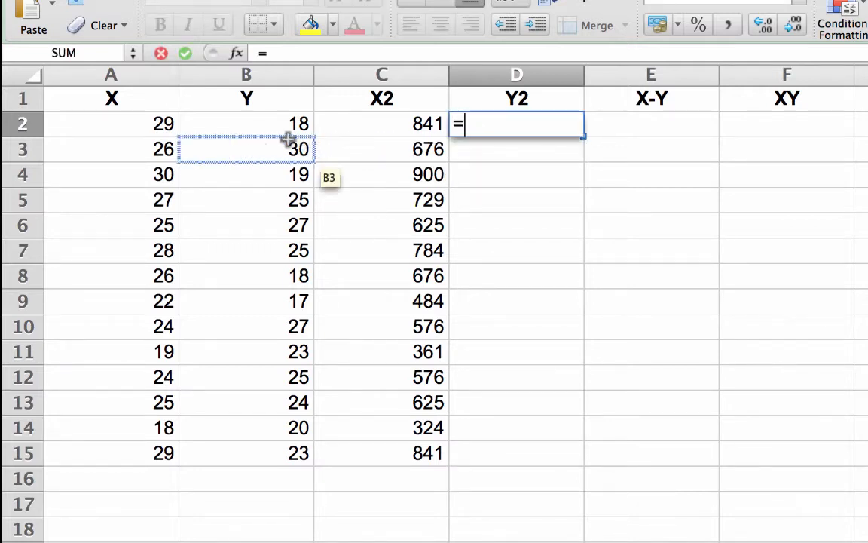
click(246, 123)
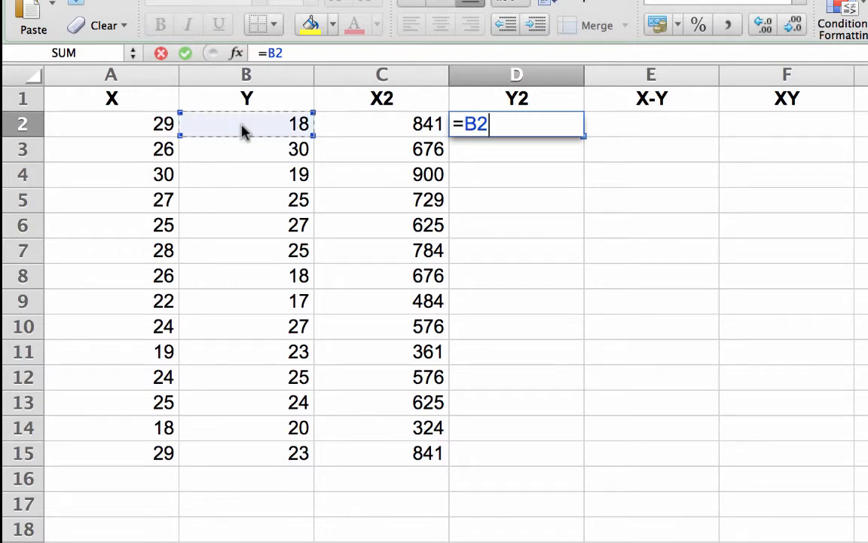
text(^2)
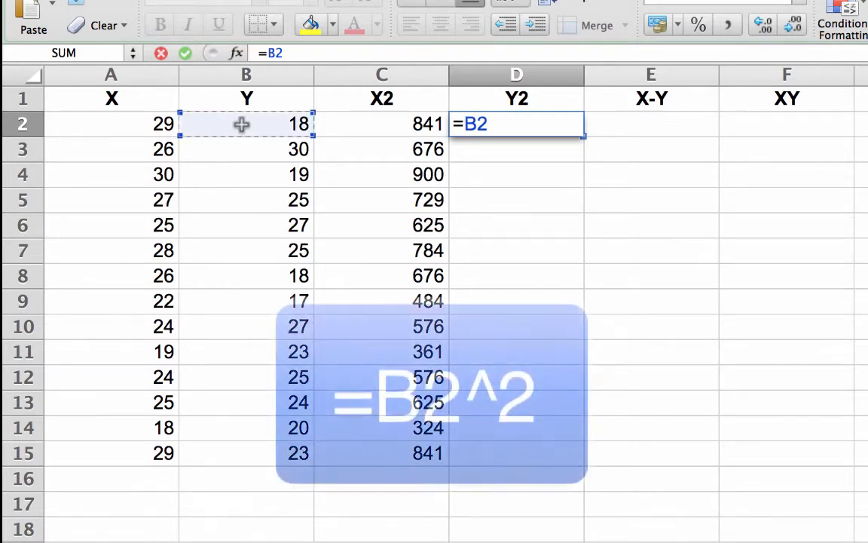
text(^)
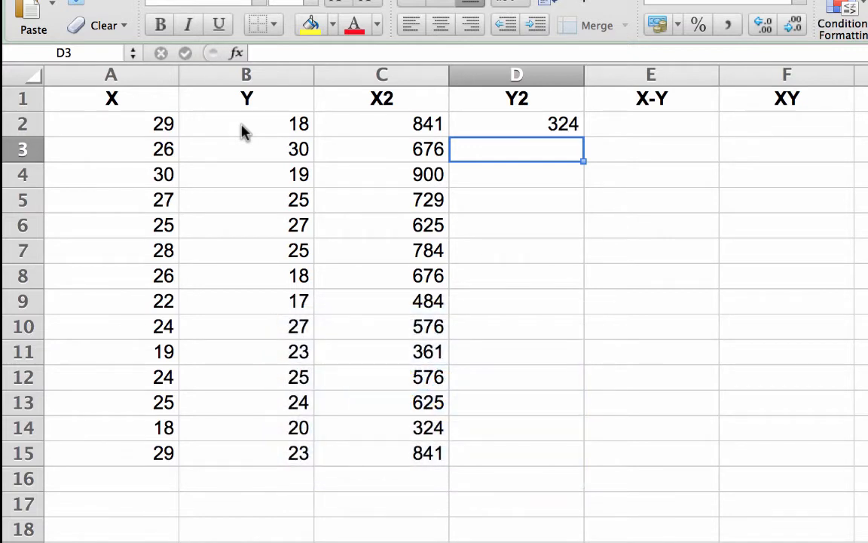
mouse_move(364, 142)
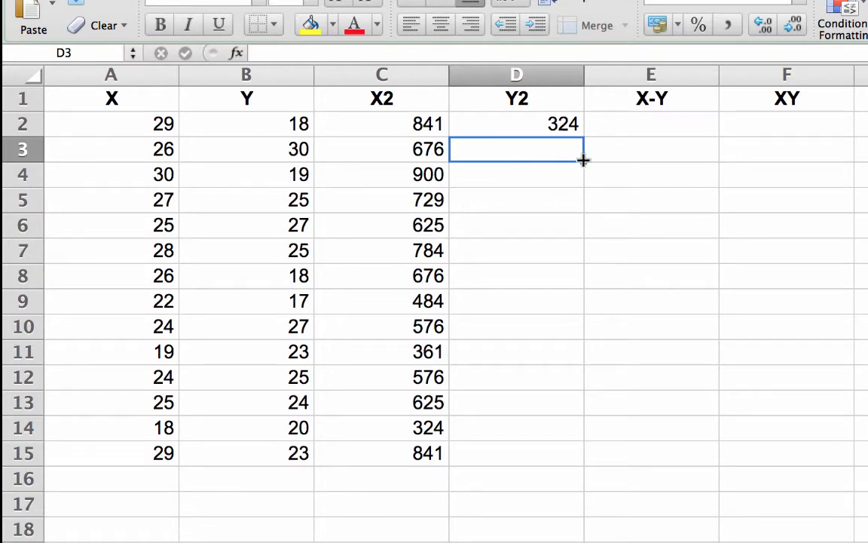
click(516, 124)
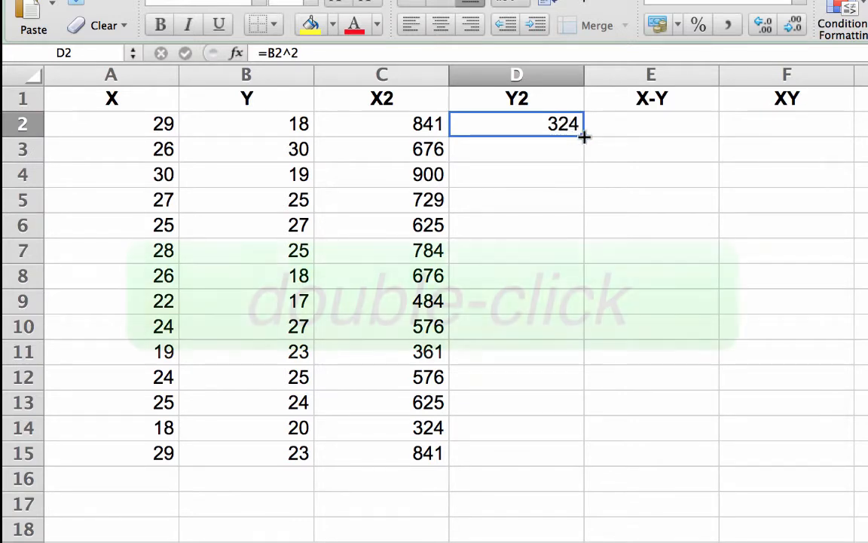
double_click(585, 136)
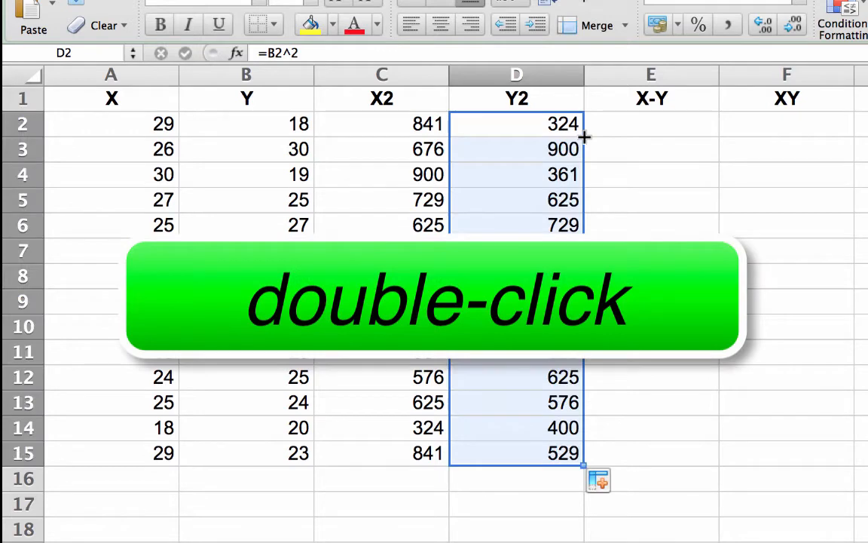
click(651, 124)
text(=A2-)
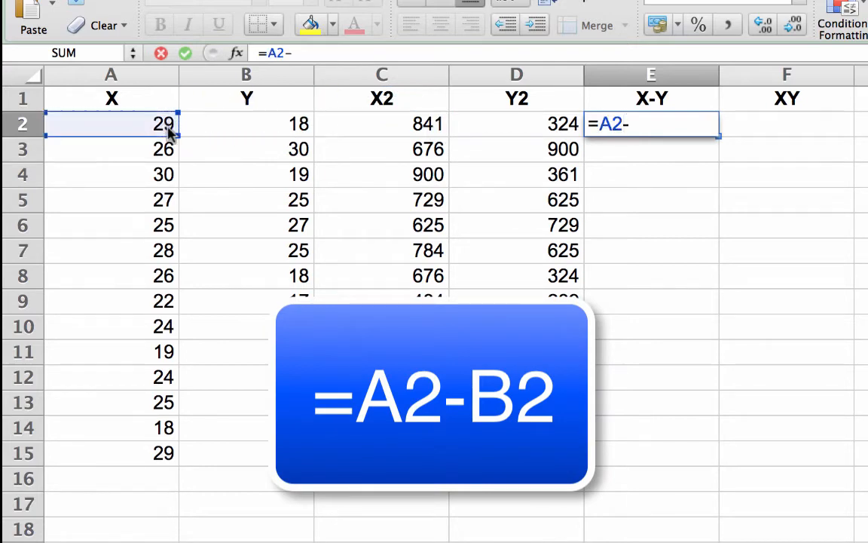
- Enter =A2*B2 in F2, then fill E2:F2 down to row 15
click(246, 124)
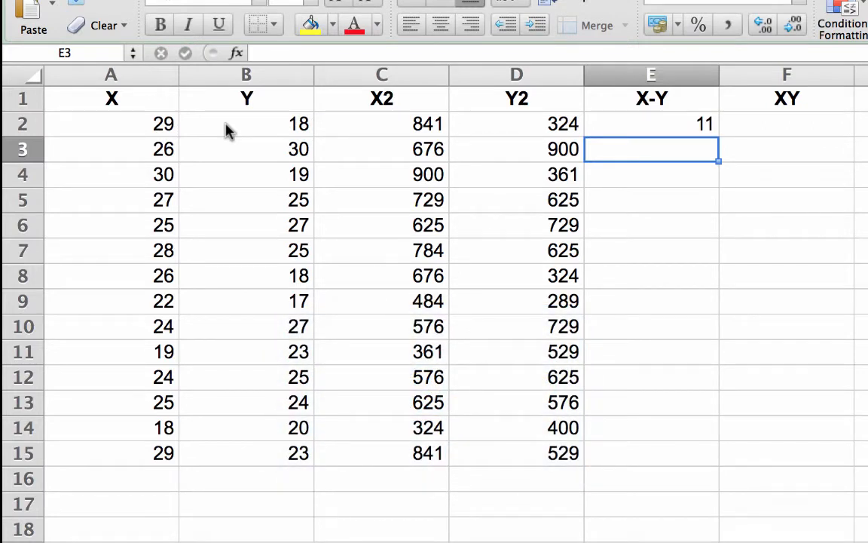
mouse_move(708, 129)
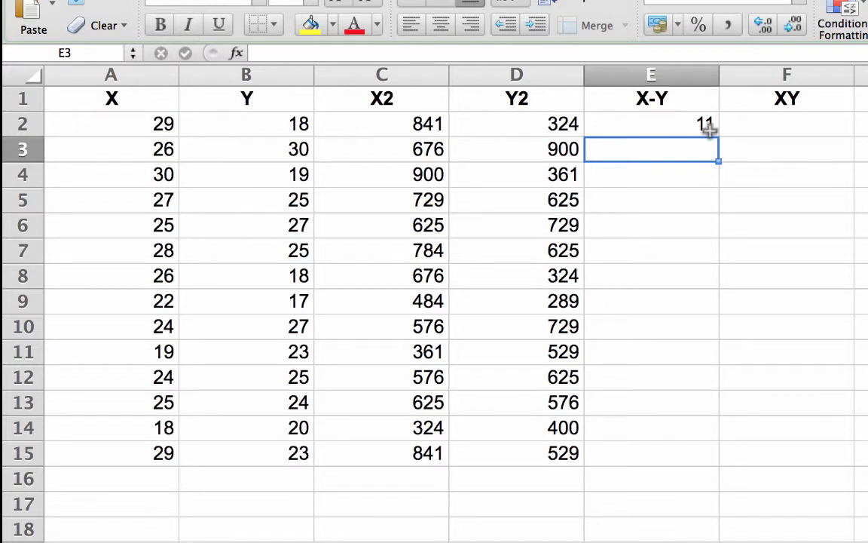
click(787, 124)
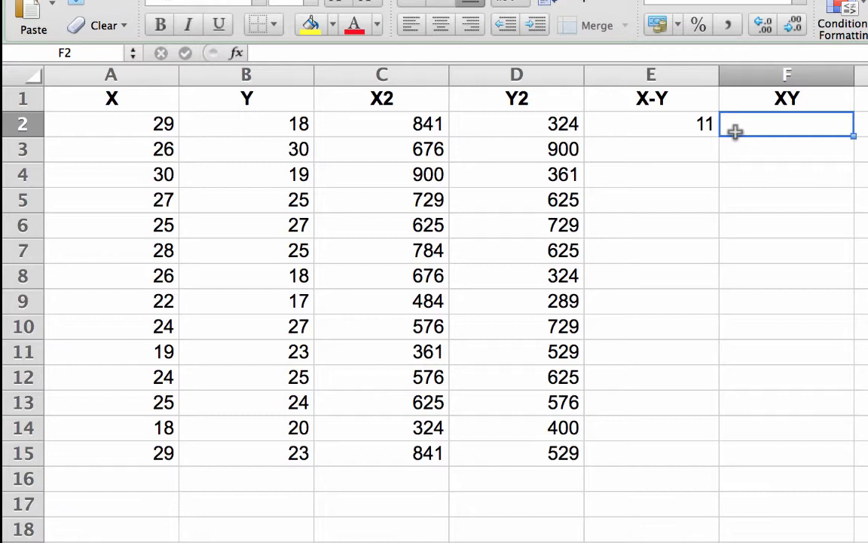
text(=A2)
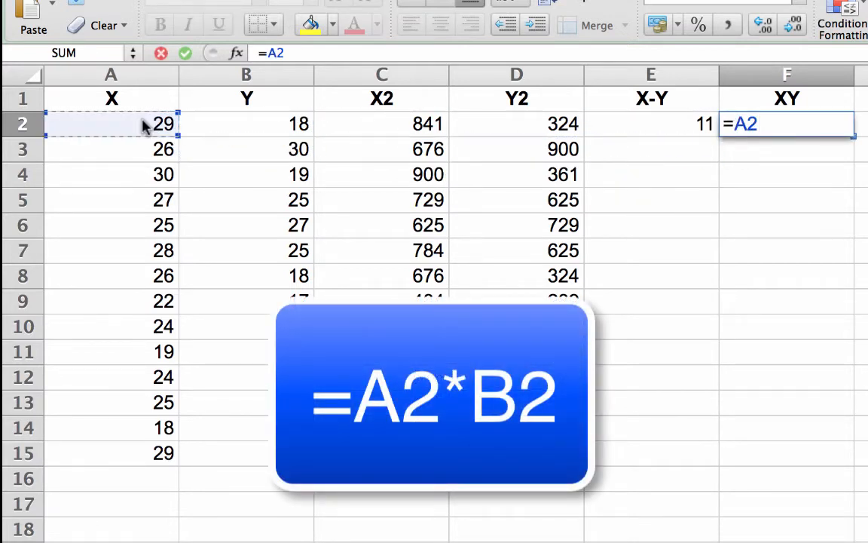
text(*)
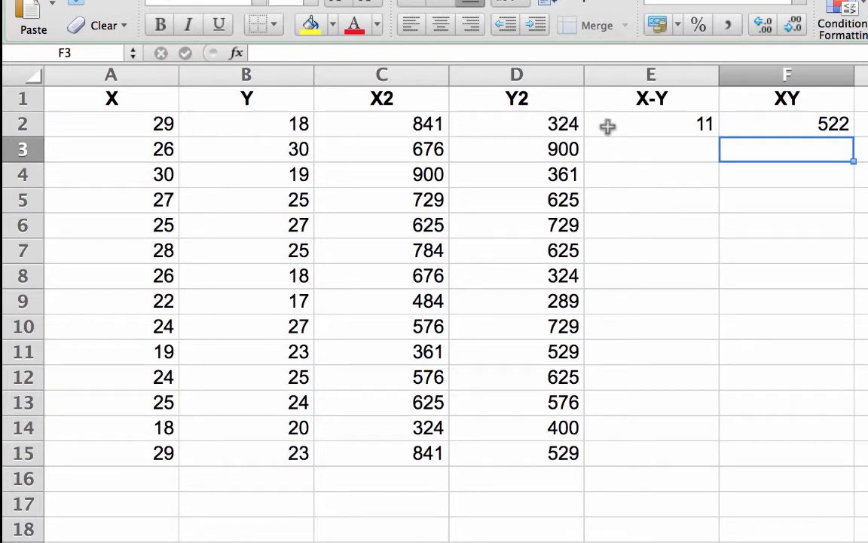
click(651, 123)
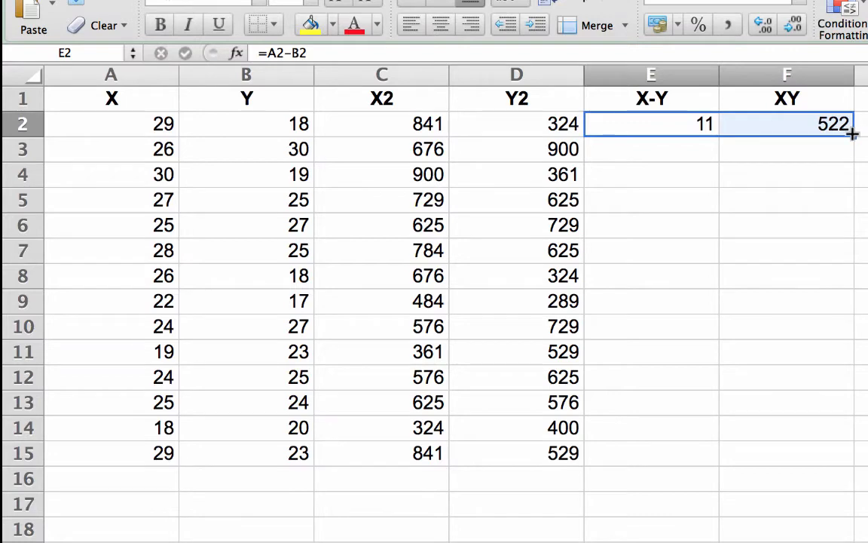
double_click(852, 134)
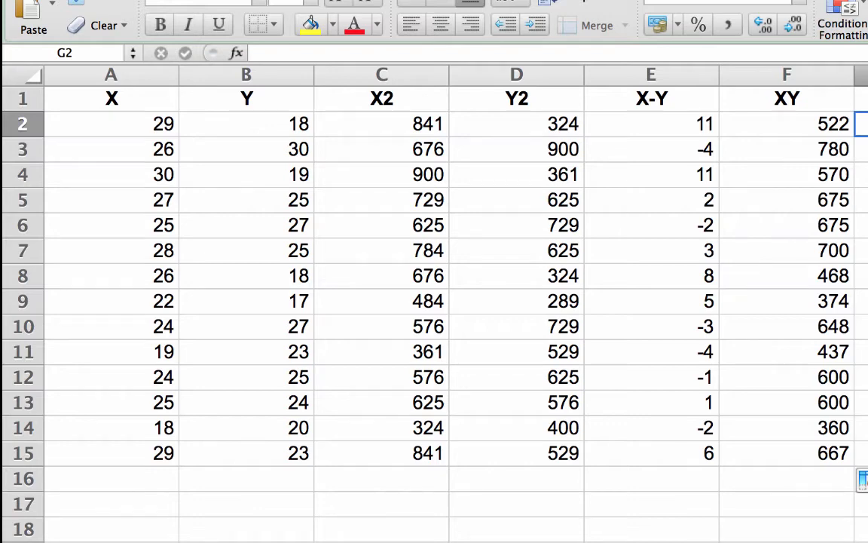
mouse_move(154, 469)
text(=SUM)
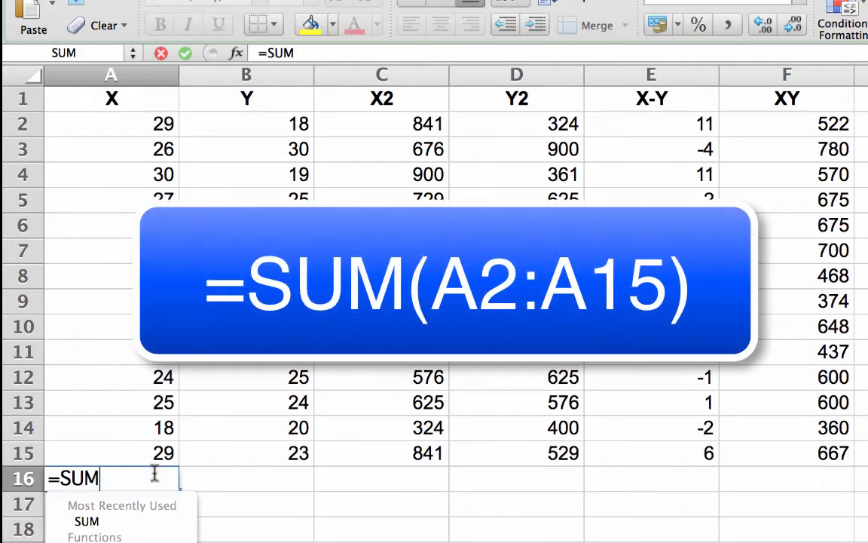
- Total the X scores A2:A15 in A16 with a SUM formula, giving 352
text(()
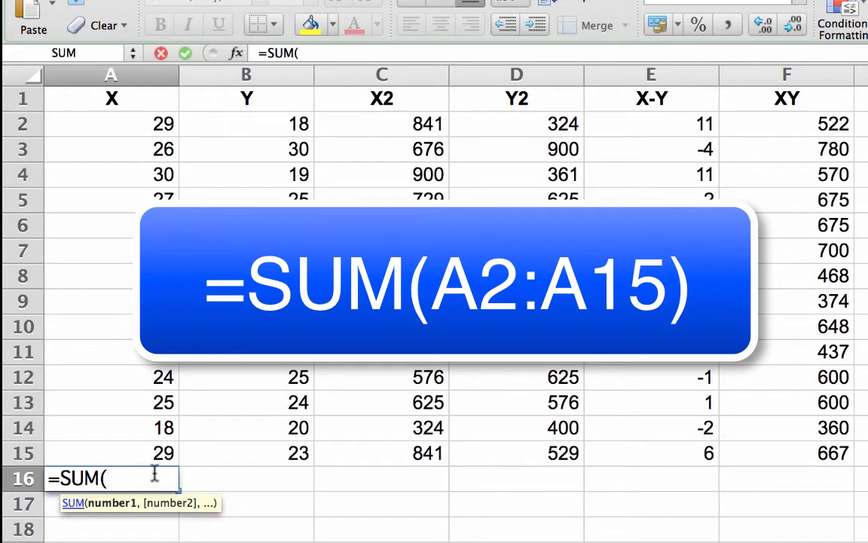
click(111, 123)
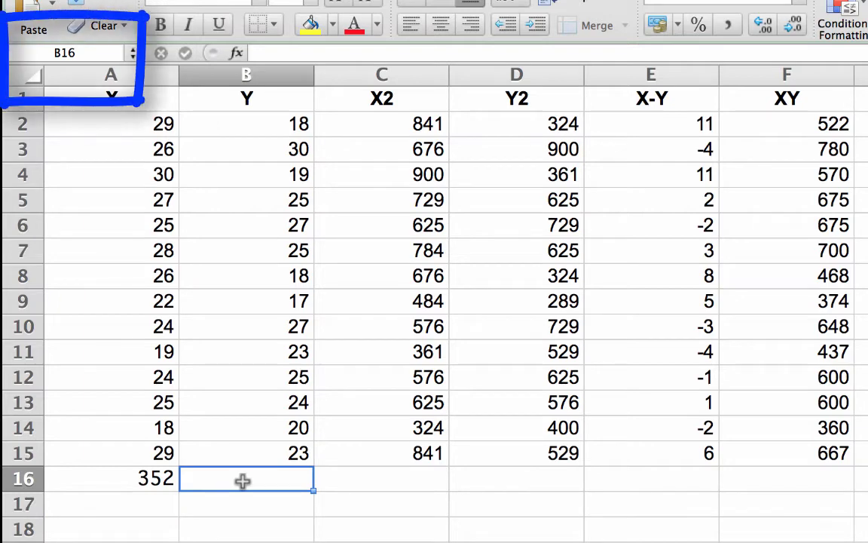
- Sum B2:B15 in B16 using SUM from the function list and Formula Builder
text(=)
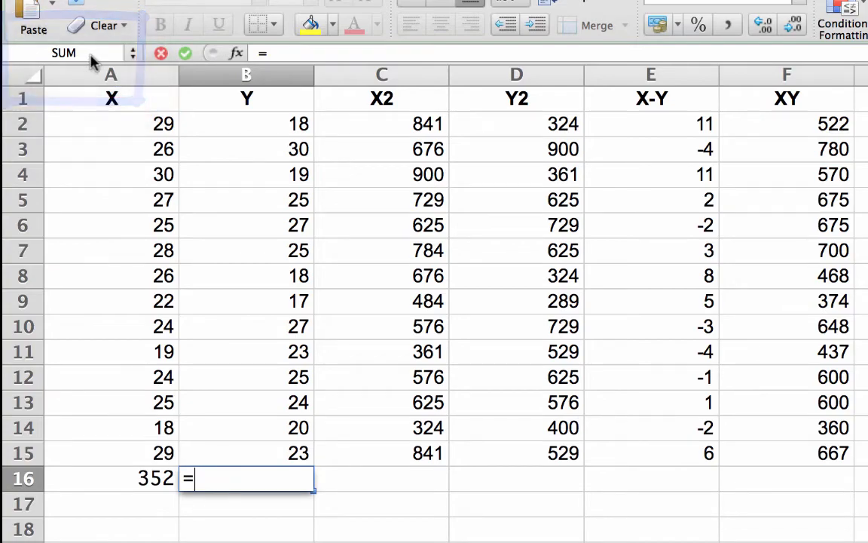
click(63, 53)
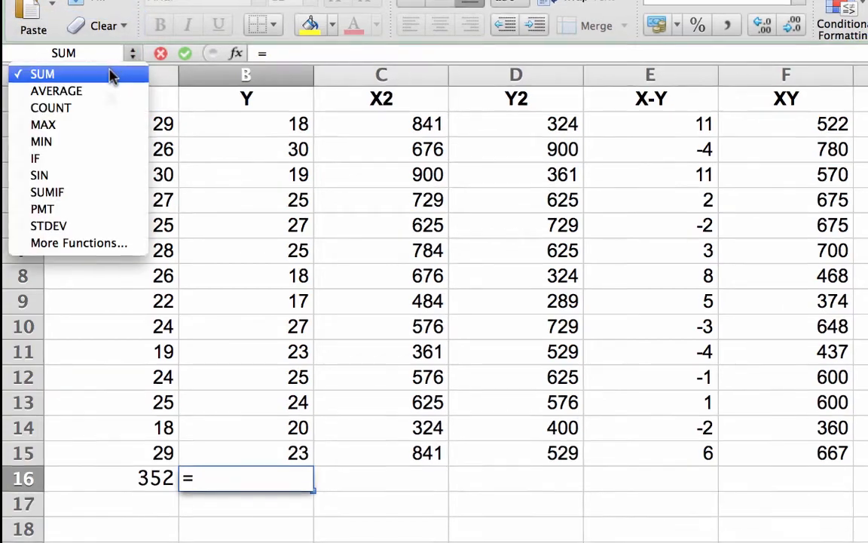
click(42, 73)
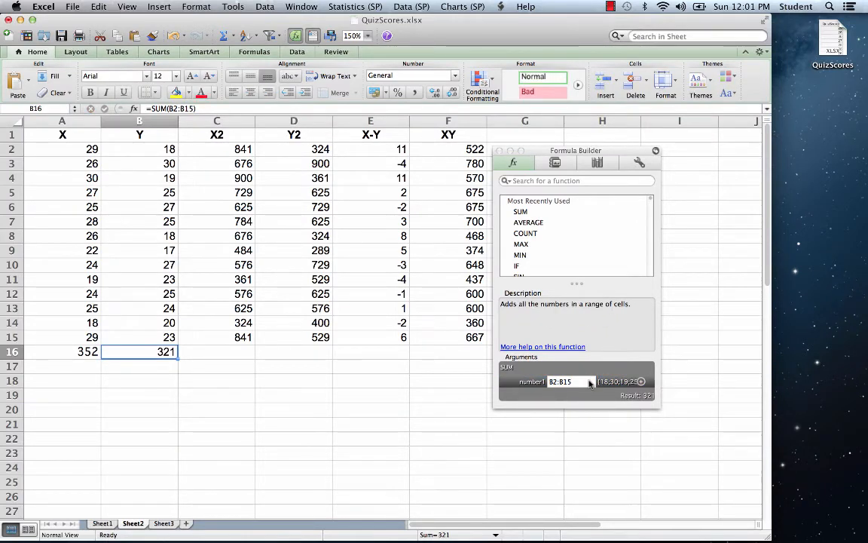
mouse_move(513, 231)
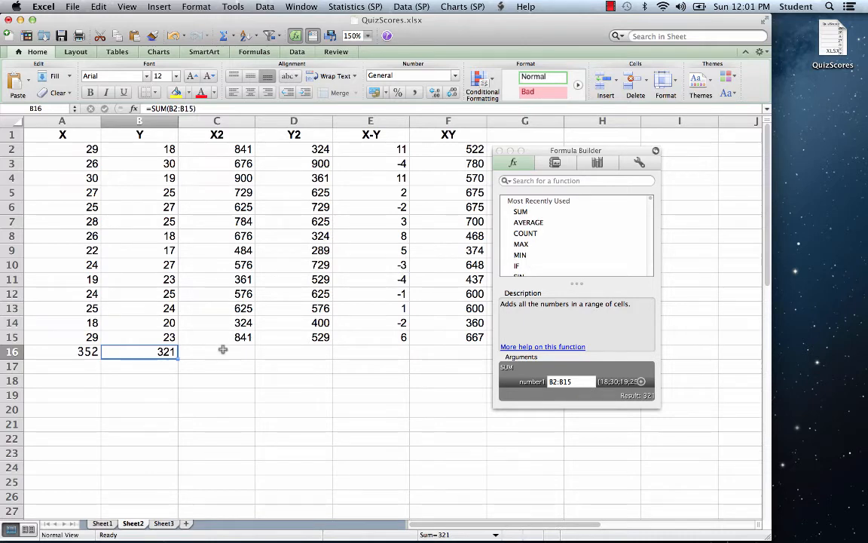
click(216, 351)
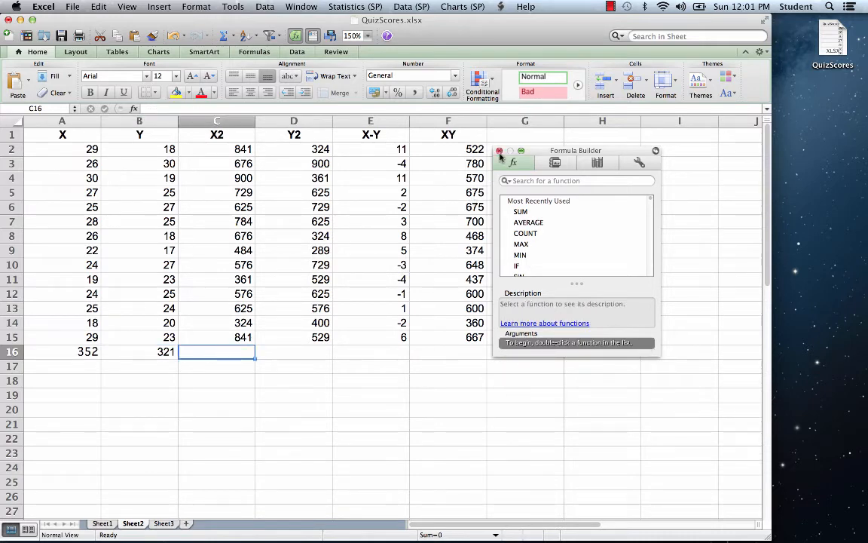
click(500, 151)
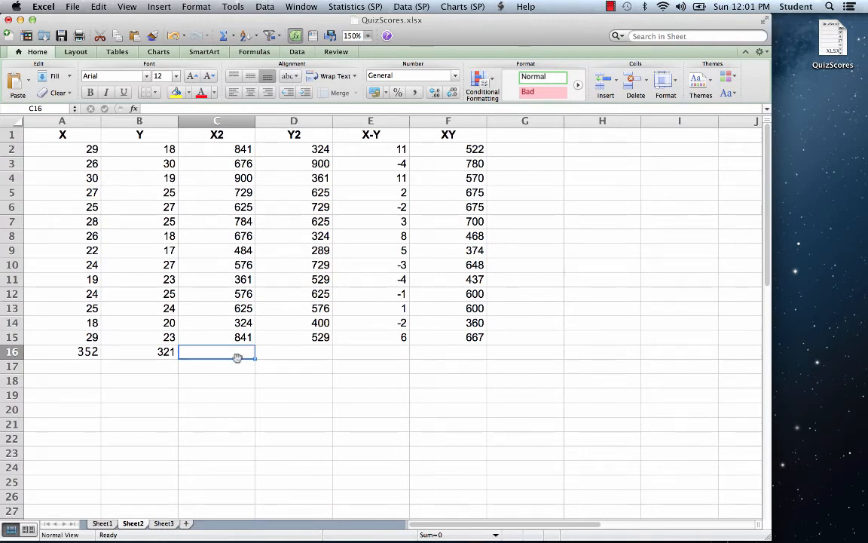
mouse_move(207, 362)
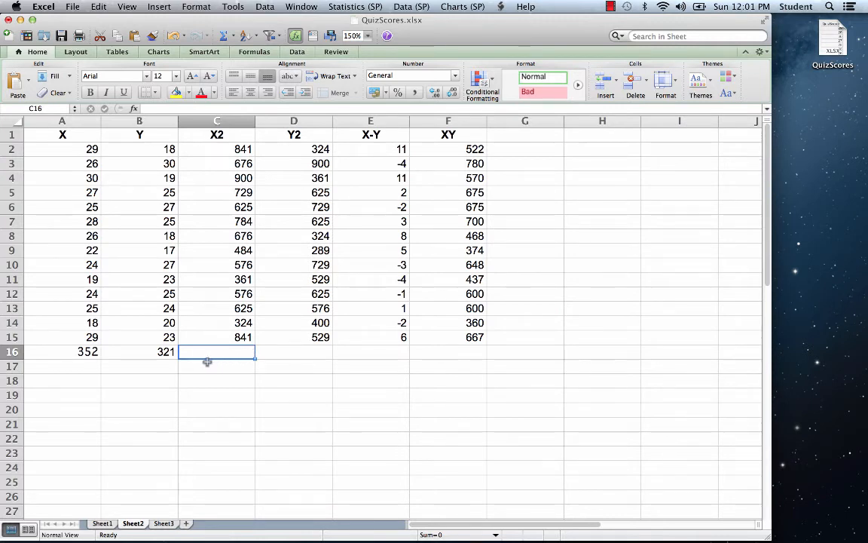
click(140, 351)
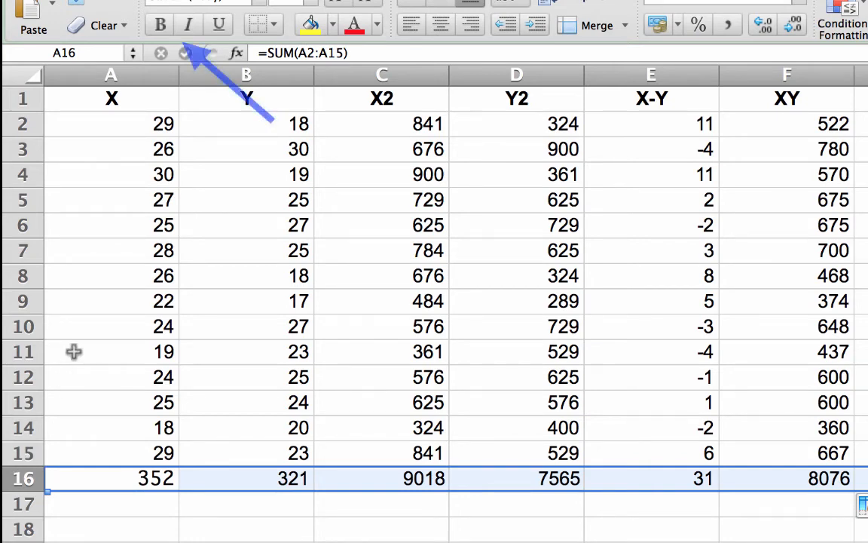
- Make the row 16 column totals bold and set them in Arial
click(159, 24)
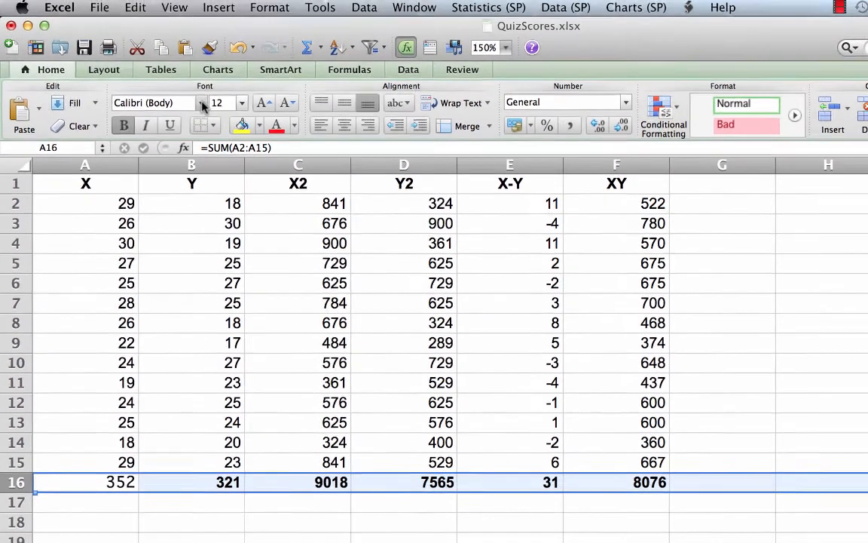
click(201, 104)
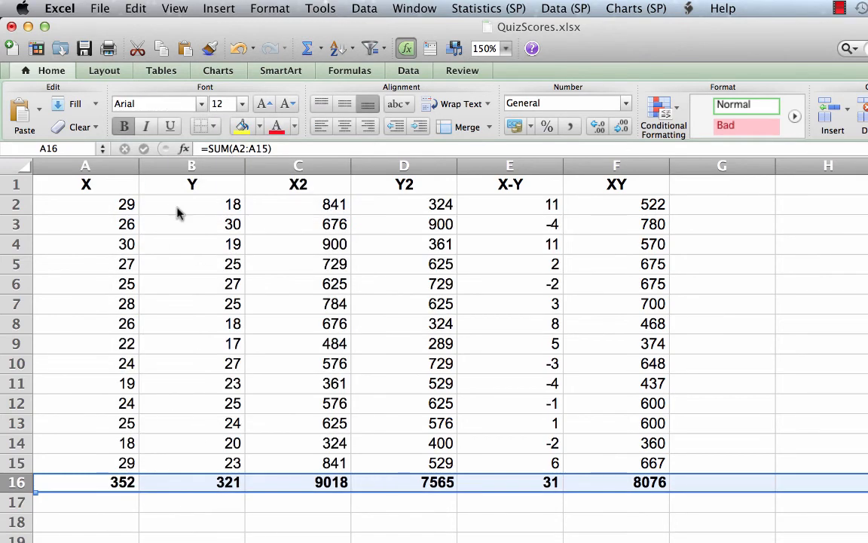
mouse_move(127, 502)
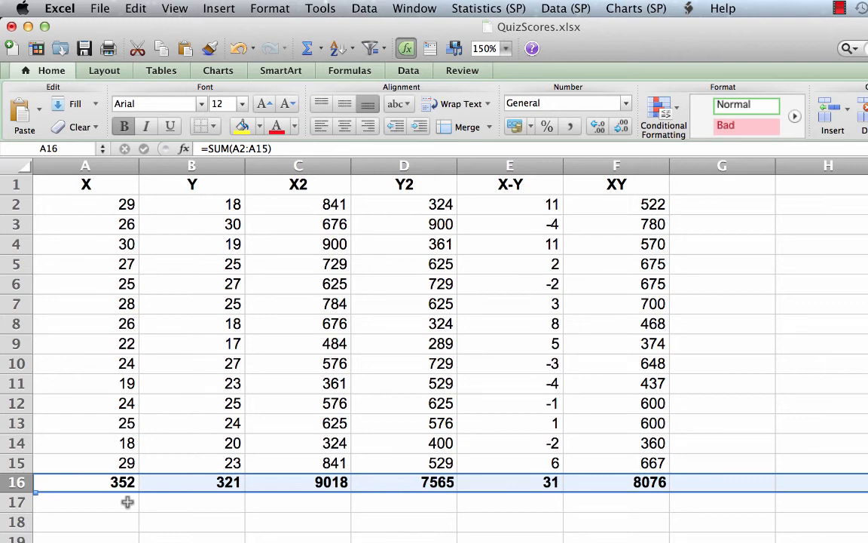
- Enter =A16^2 in A17 to show 123904 and confirm the formula
click(85, 501)
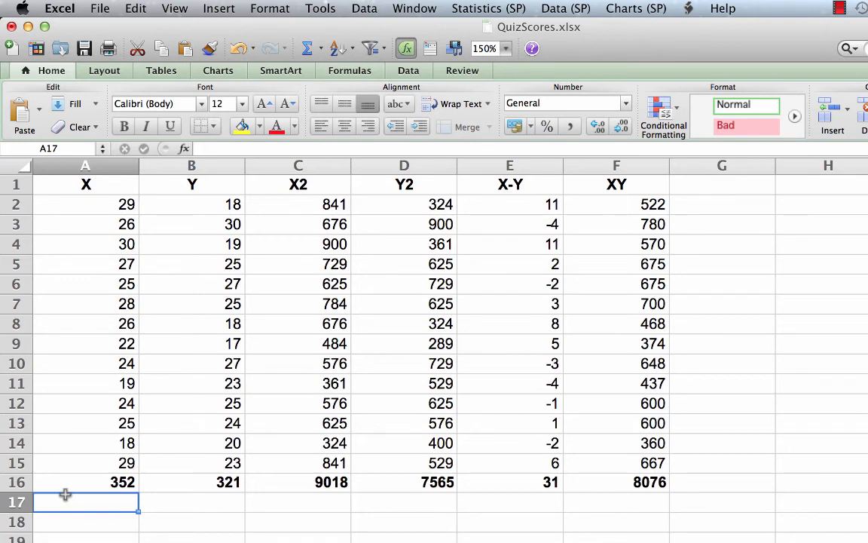
text(=A16^2)
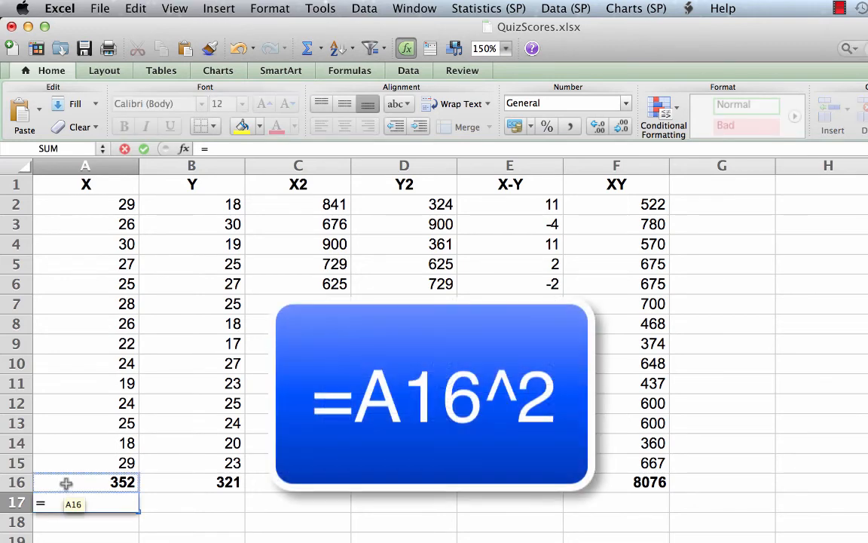
text(A16)
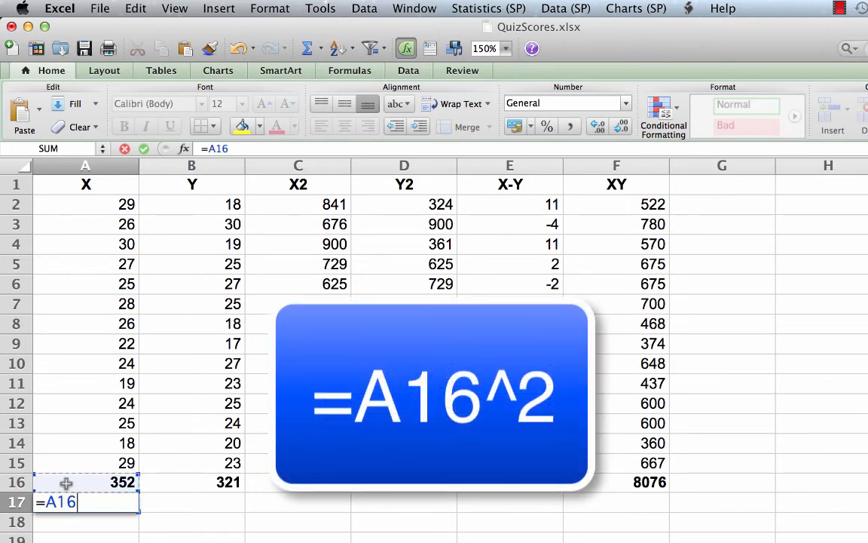
text(^2)
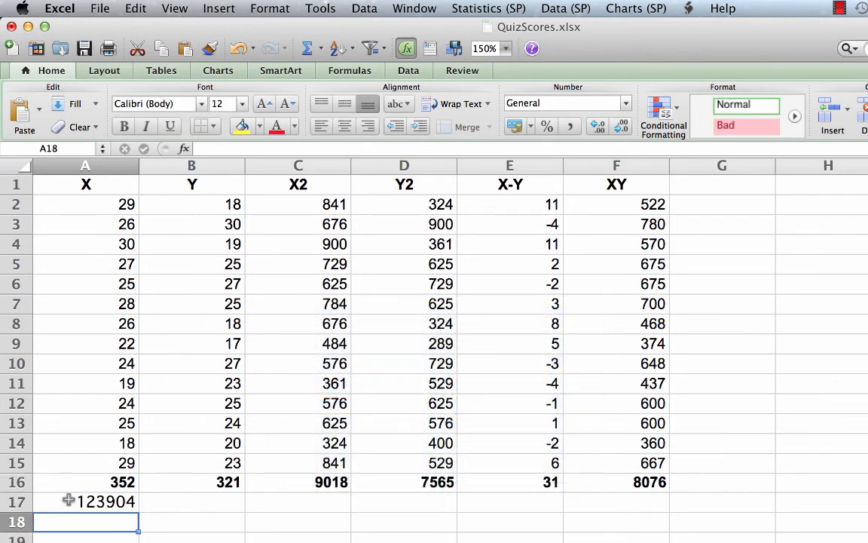
click(86, 502)
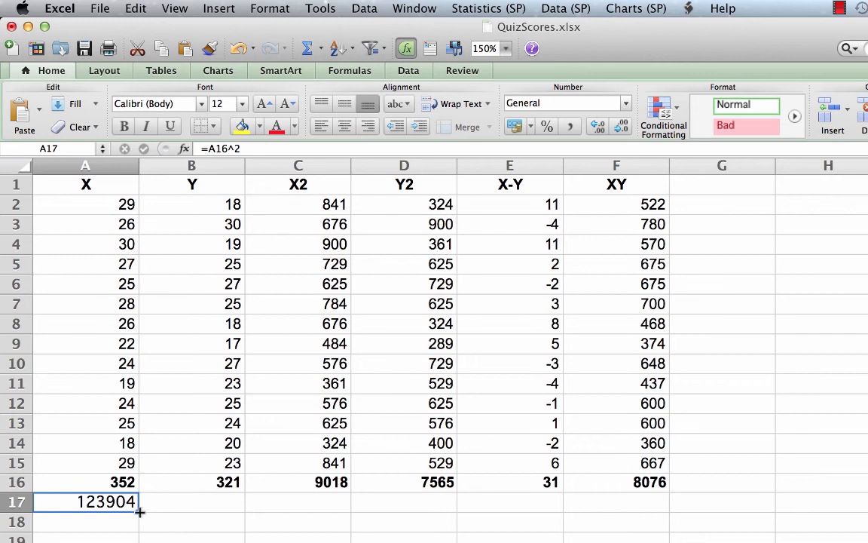